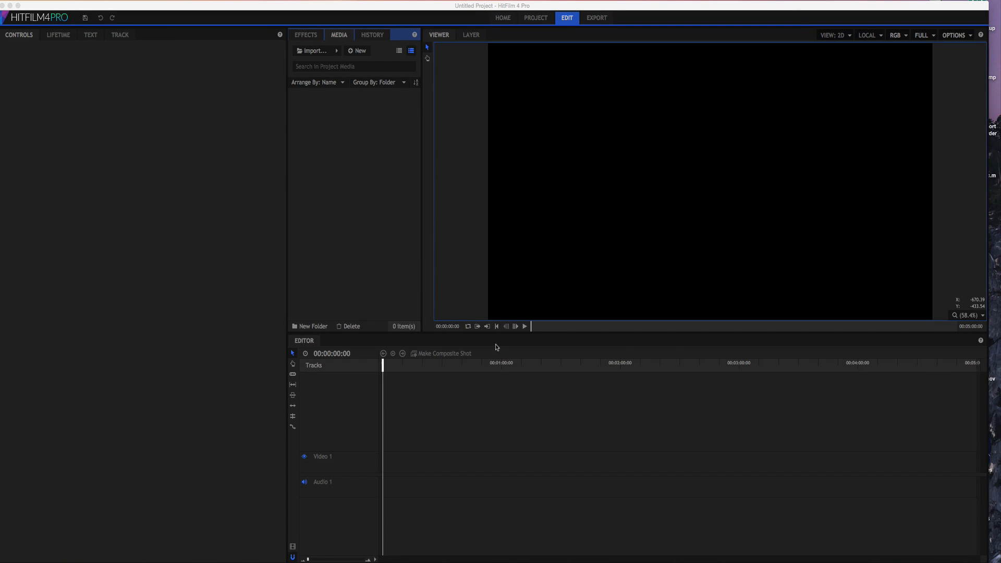
{"action": "mouse_move", "coordinate": [367, 64]}
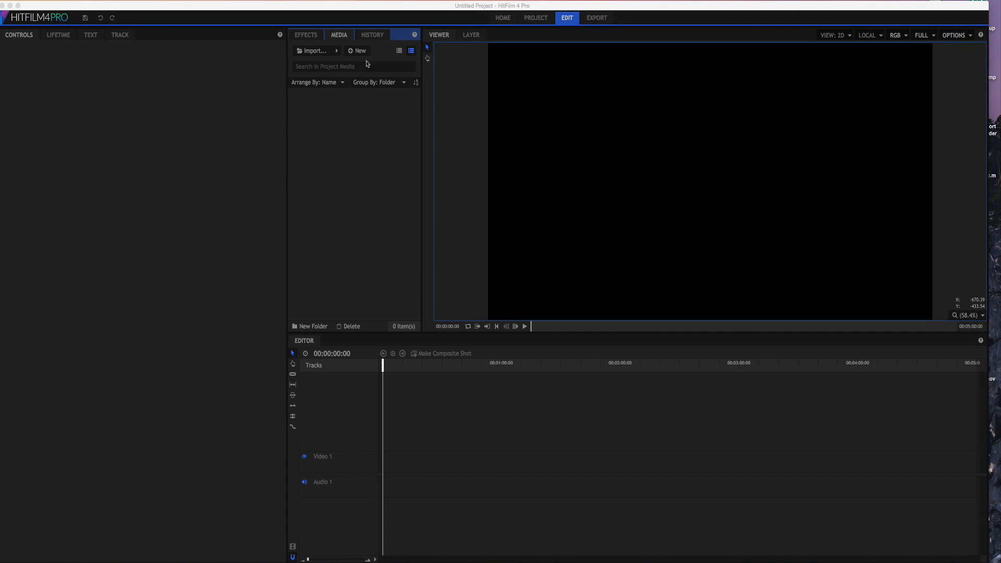
Step: Show the New media menu with Composite Shot, Plane and mocha choices
{"action": "left_click", "coordinate": [358, 50]}
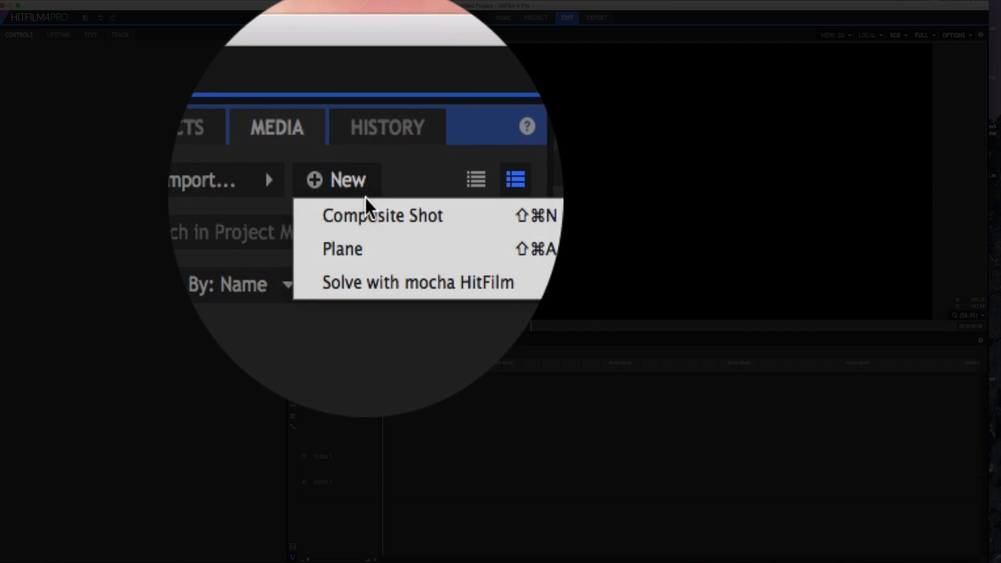
Step: Create a 1920×1080 composite shot named Text Group with duration 00:00:05:00
{"action": "left_click", "coordinate": [382, 214]}
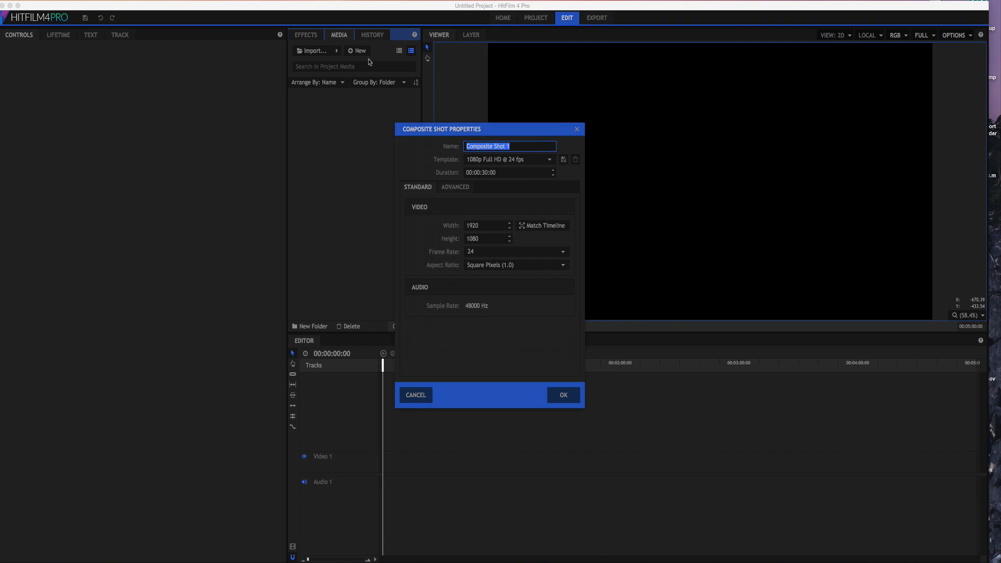
{"action": "type", "text": "Te"}
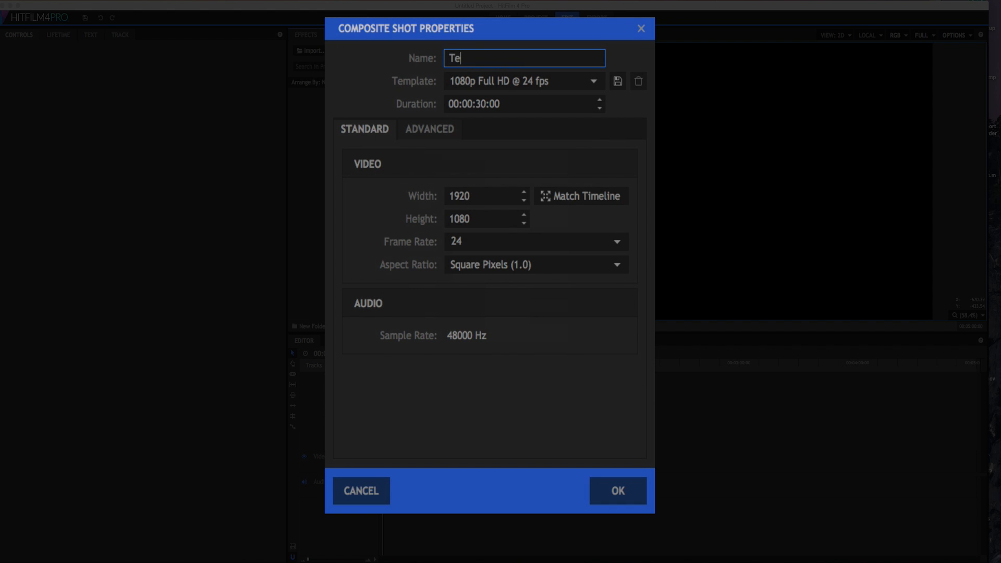
{"action": "type", "text": "xt Gr"}
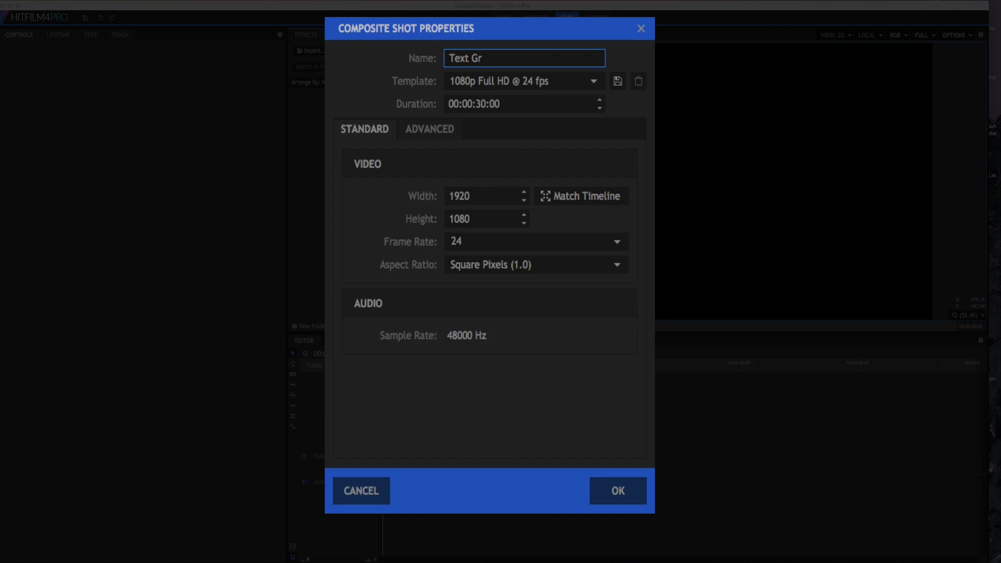
{"action": "type", "text": "oup"}
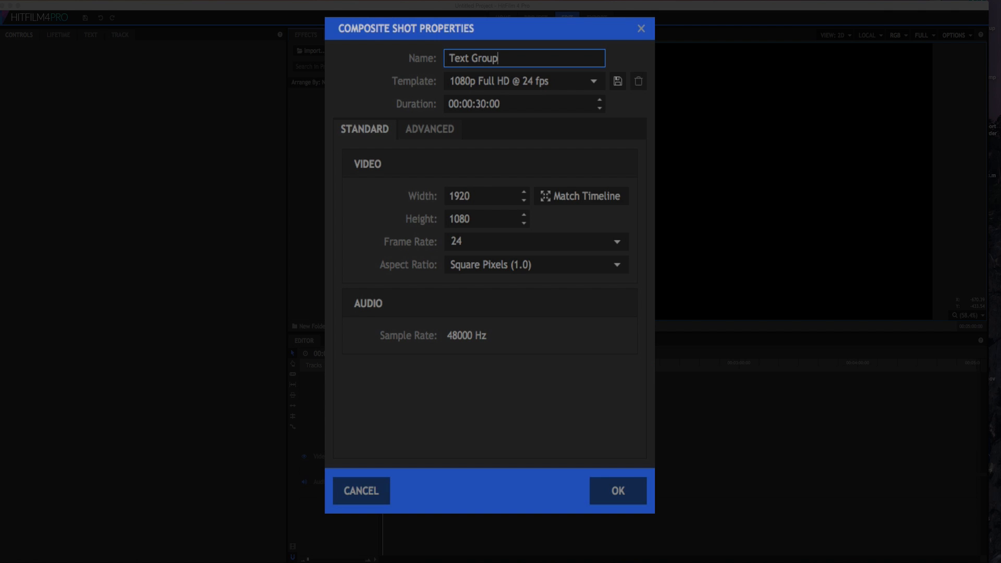
{"action": "left_click", "coordinate": [517, 104]}
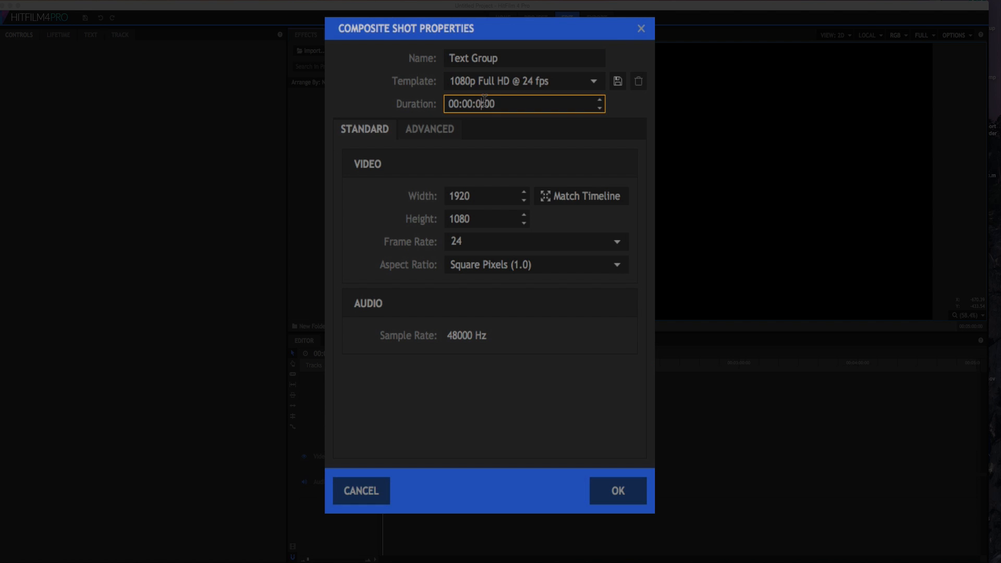
{"action": "left_click", "coordinate": [617, 490]}
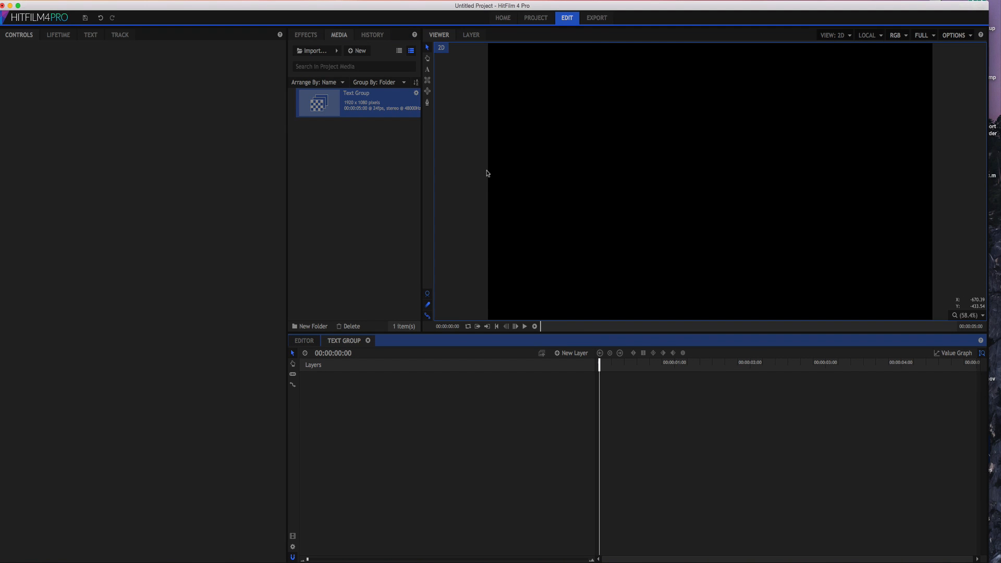
{"action": "mouse_move", "coordinate": [433, 162]}
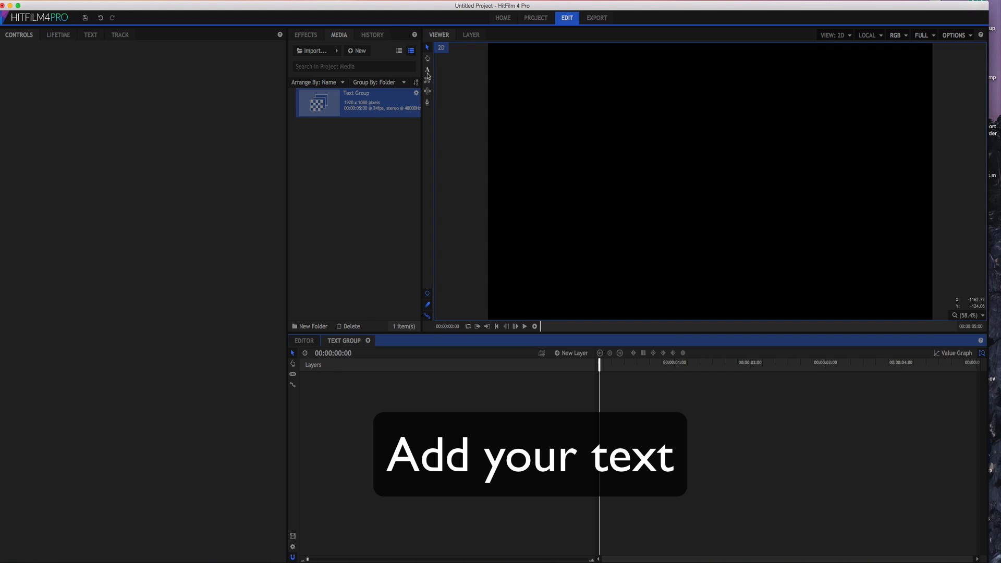
Step: Add a text layer with the Text tool reading '3D TEXT' in capitals
{"action": "left_click", "coordinate": [426, 70]}
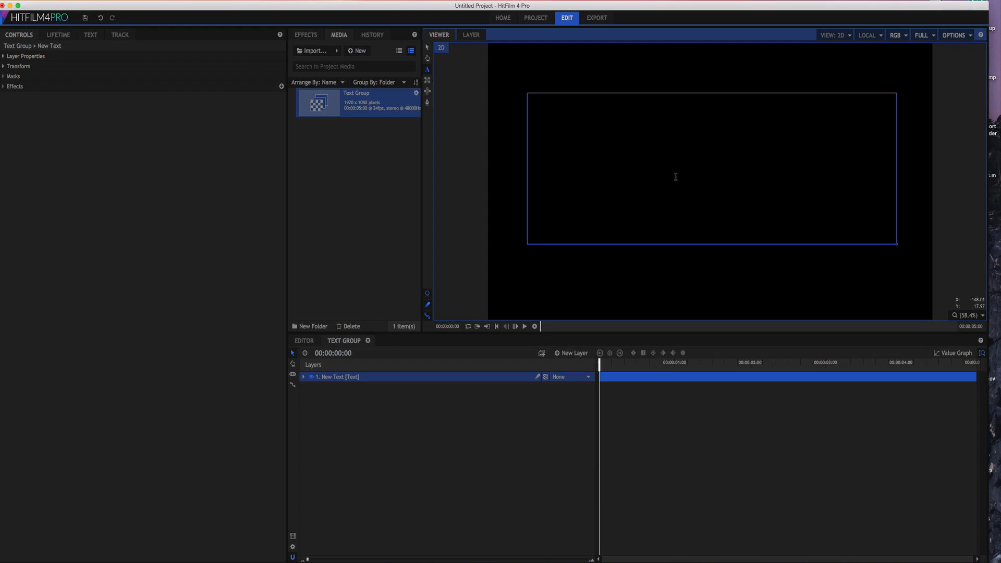
{"action": "mouse_move", "coordinate": [631, 167]}
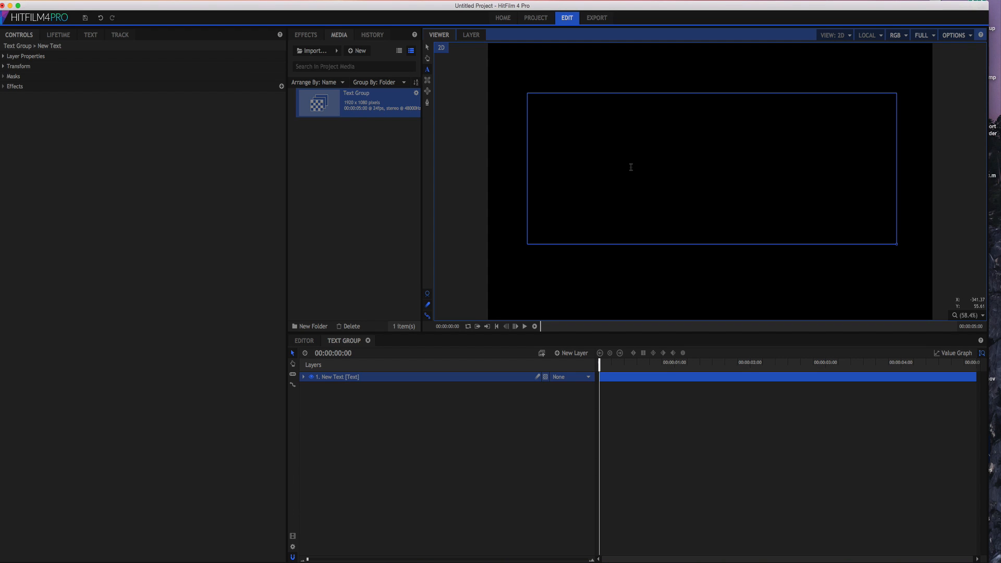
{"action": "type", "text": "3D"}
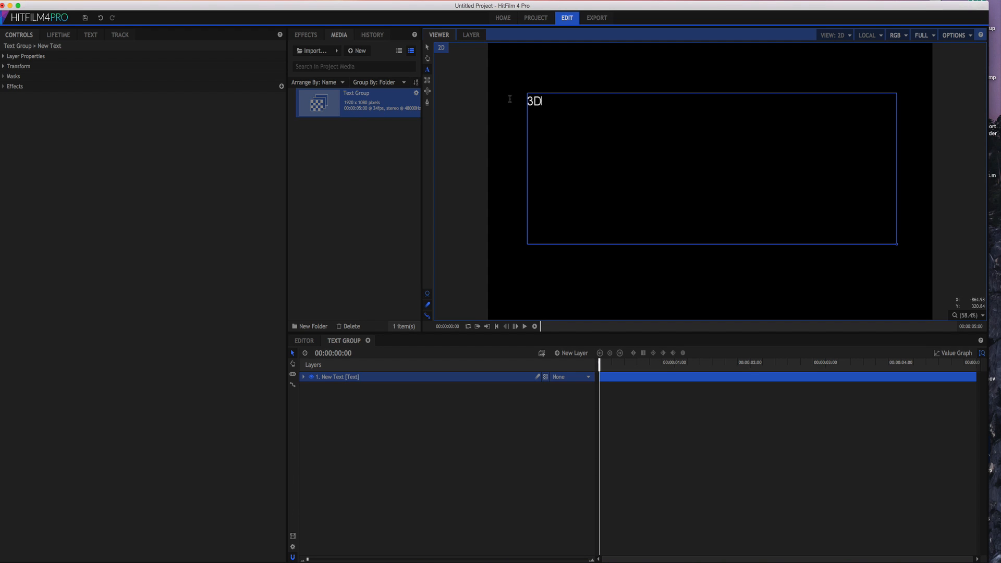
{"action": "type", "text": "Text"}
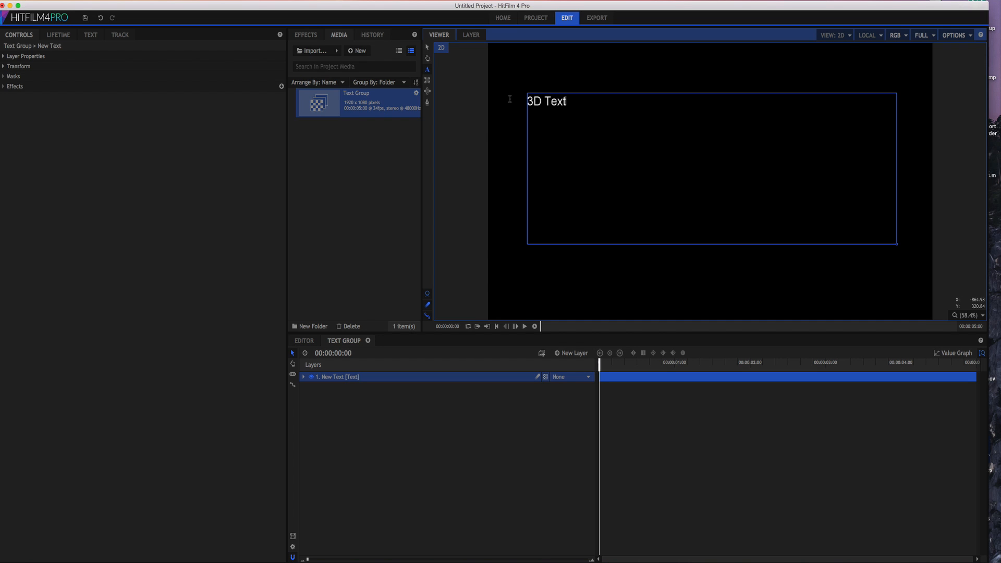
{"action": "key", "text": "Backspace"}
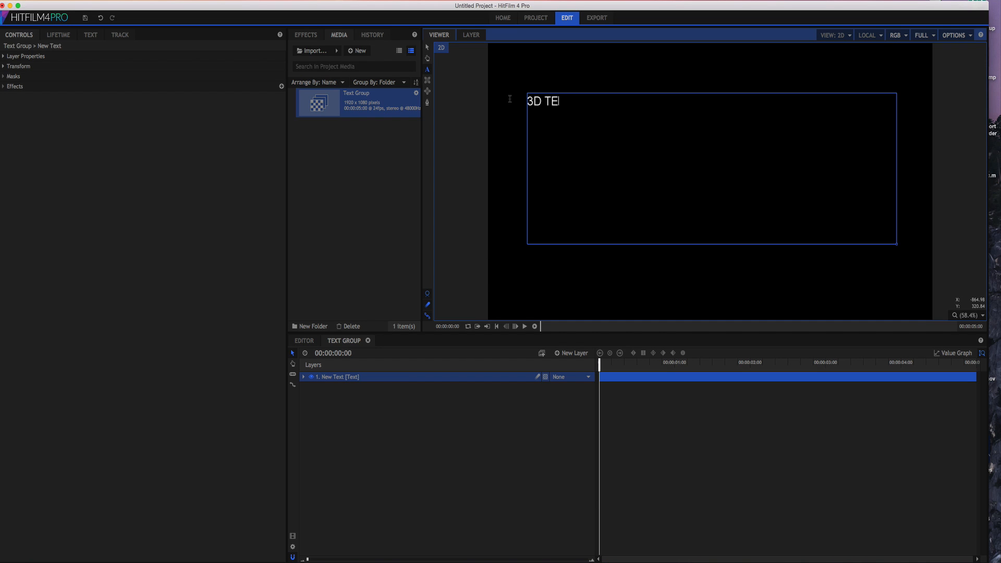
{"action": "type", "text": "XT"}
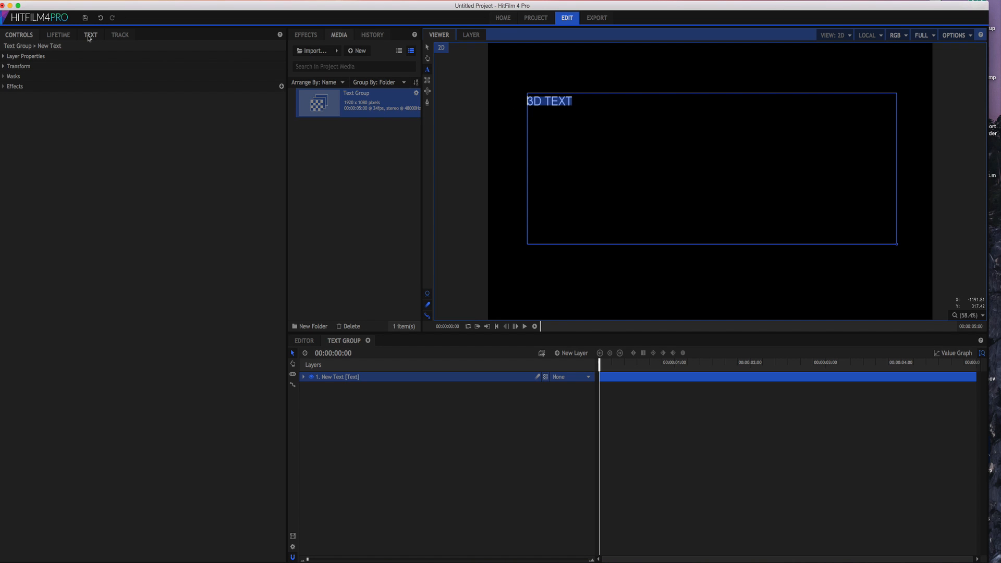
Step: Centre-align the 3D TEXT title and browse the font list toward Futura Md BT Bold
{"action": "left_click", "coordinate": [91, 34]}
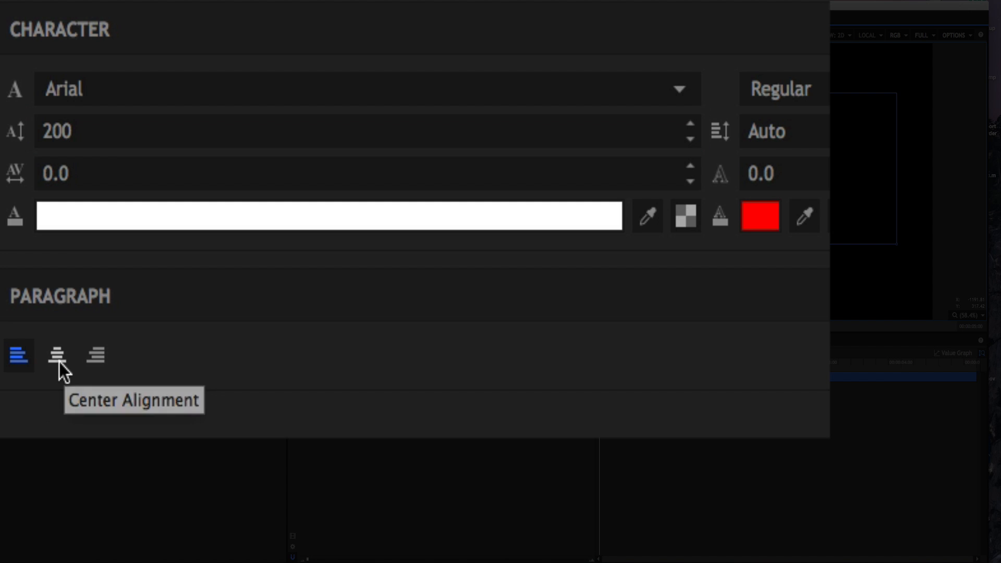
{"action": "left_click", "coordinate": [57, 354]}
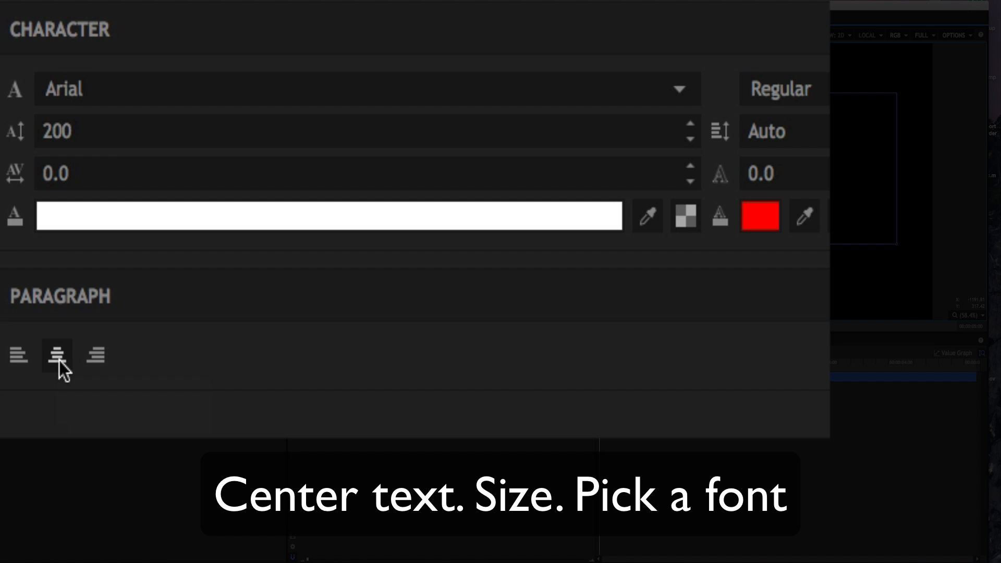
{"action": "left_click", "coordinate": [56, 354]}
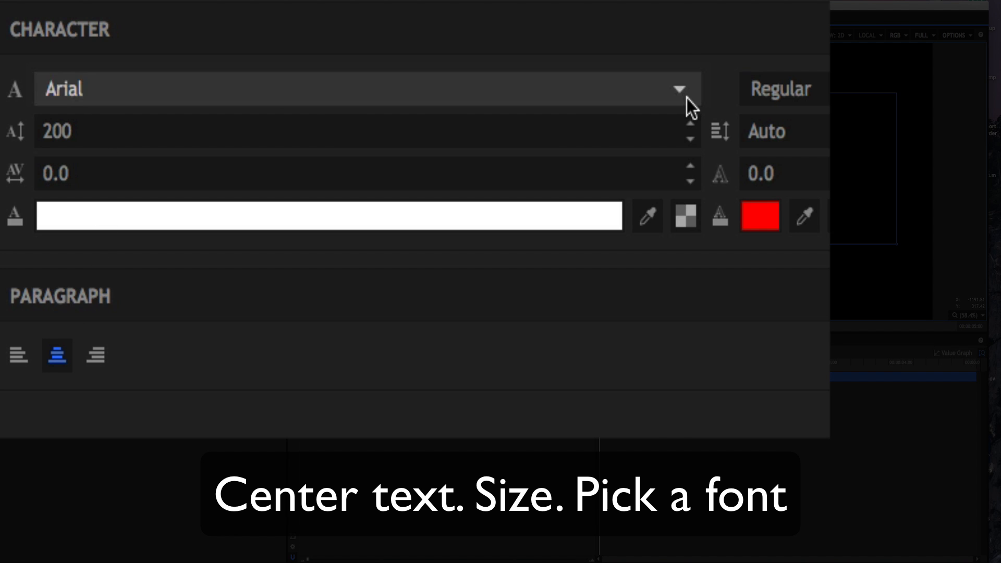
{"action": "left_click", "coordinate": [679, 90]}
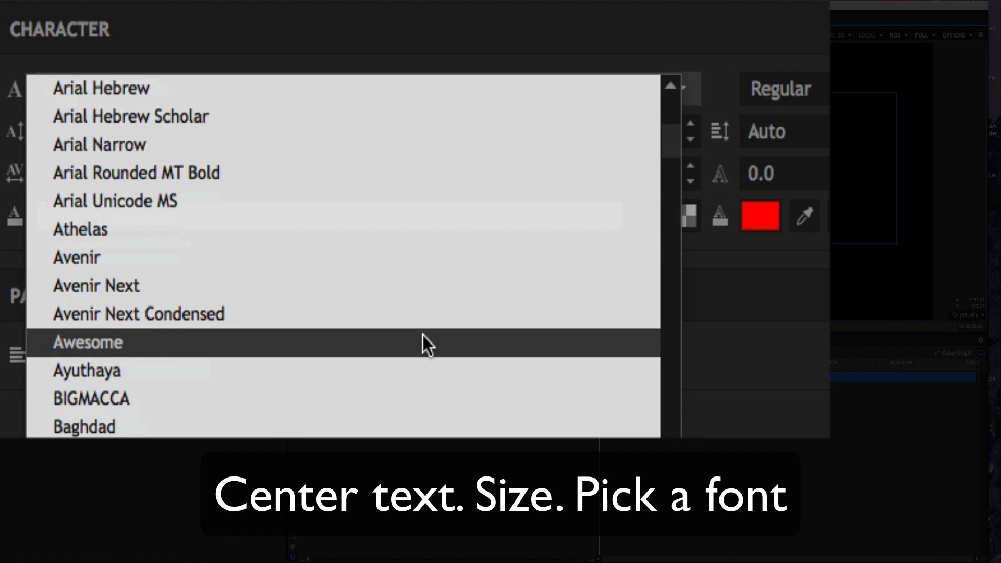
{"action": "scroll", "scroll_direction": "down", "scroll_amount": 3}
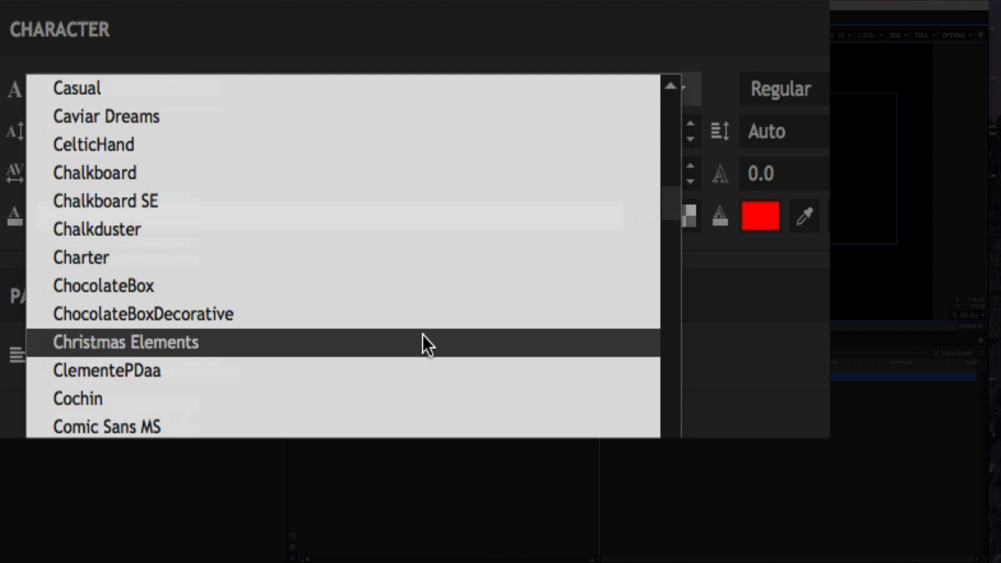
{"action": "scroll", "scroll_direction": "down", "scroll_amount": 3}
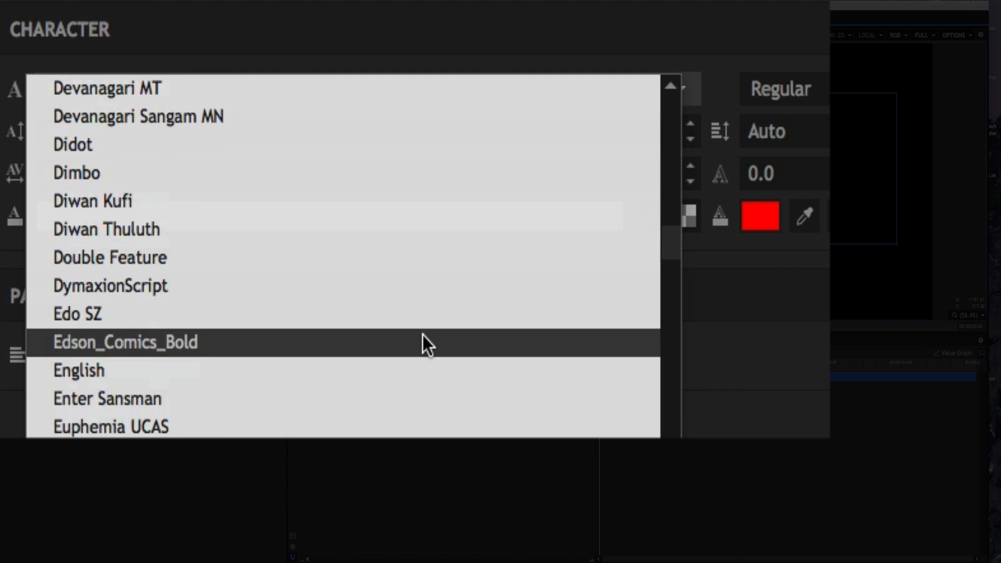
{"action": "scroll", "scroll_direction": "down", "scroll_amount": 3}
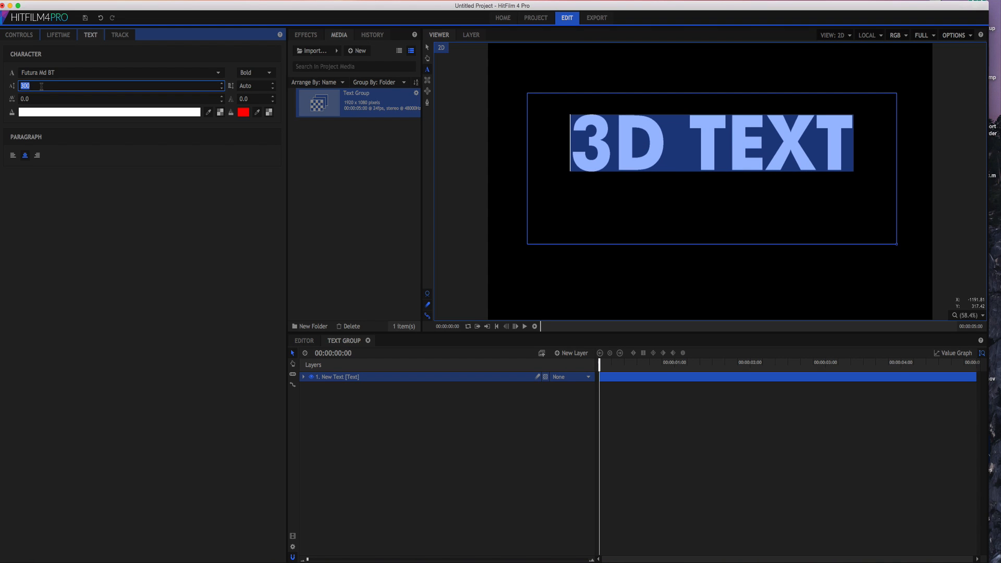
{"action": "mouse_move", "coordinate": [349, 368]}
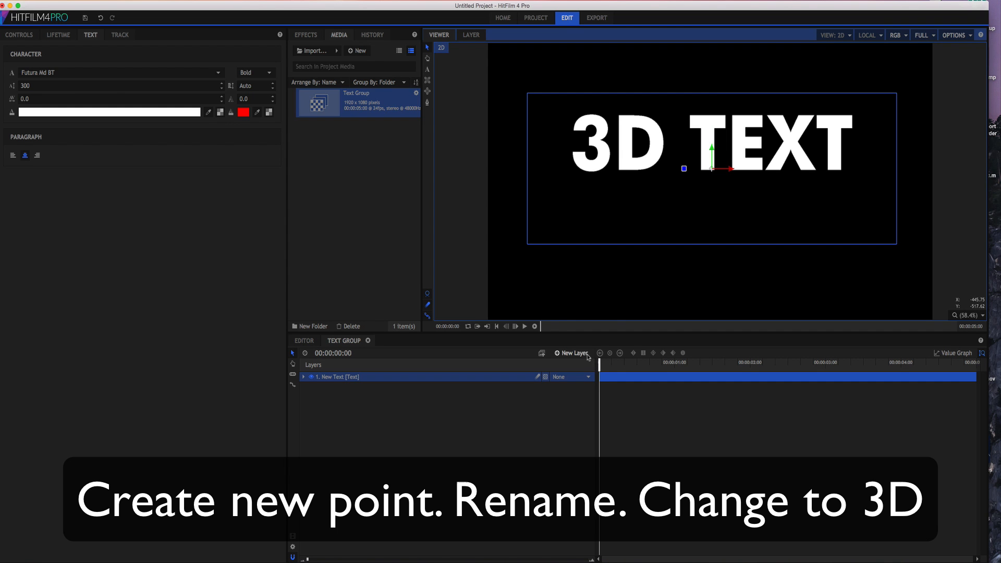
{"action": "mouse_move", "coordinate": [574, 354]}
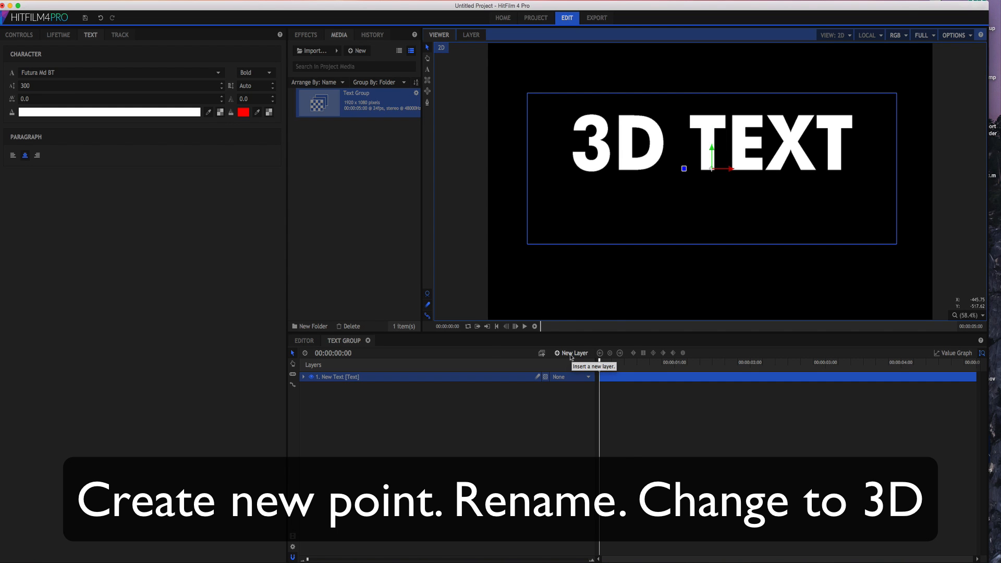
Step: Add a point layer and rename it '3D Text Point'
{"action": "left_click", "coordinate": [570, 354]}
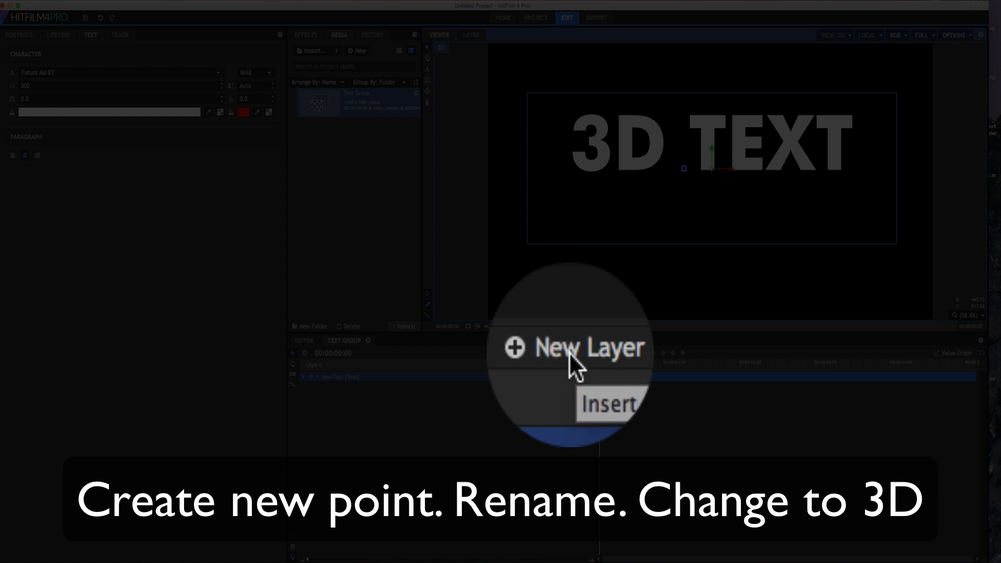
{"action": "left_click", "coordinate": [569, 353]}
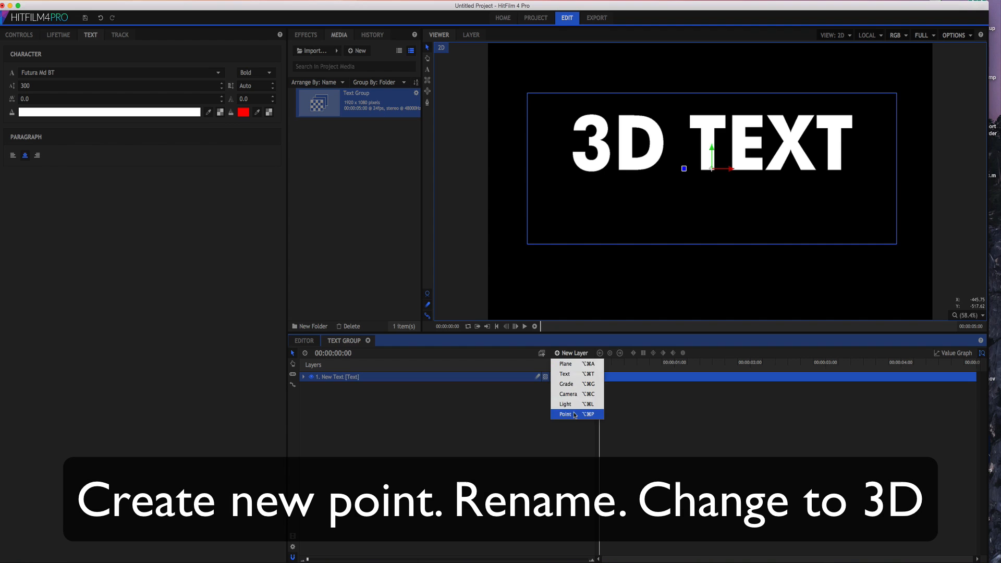
{"action": "left_click", "coordinate": [565, 414]}
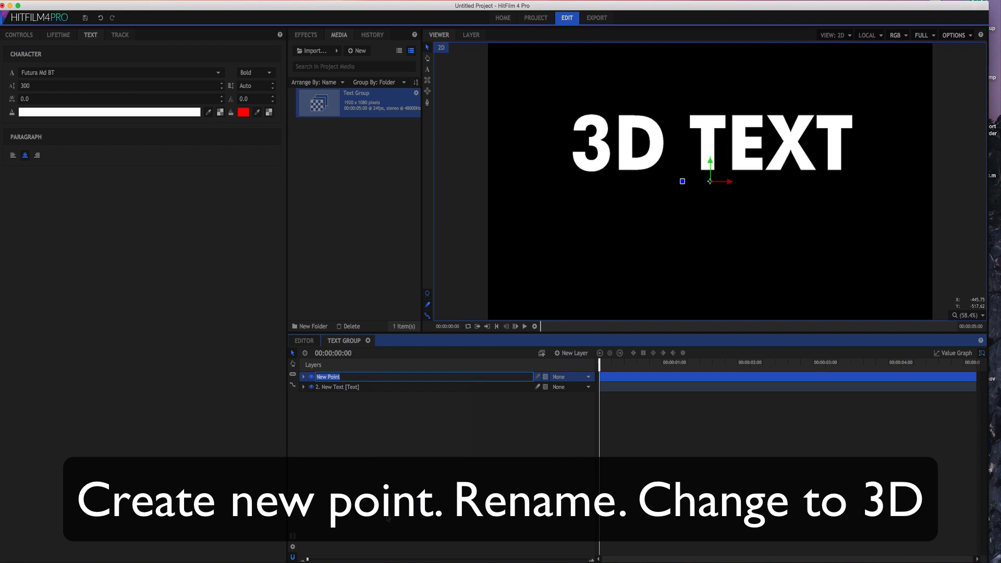
{"action": "type", "text": "3D Text"}
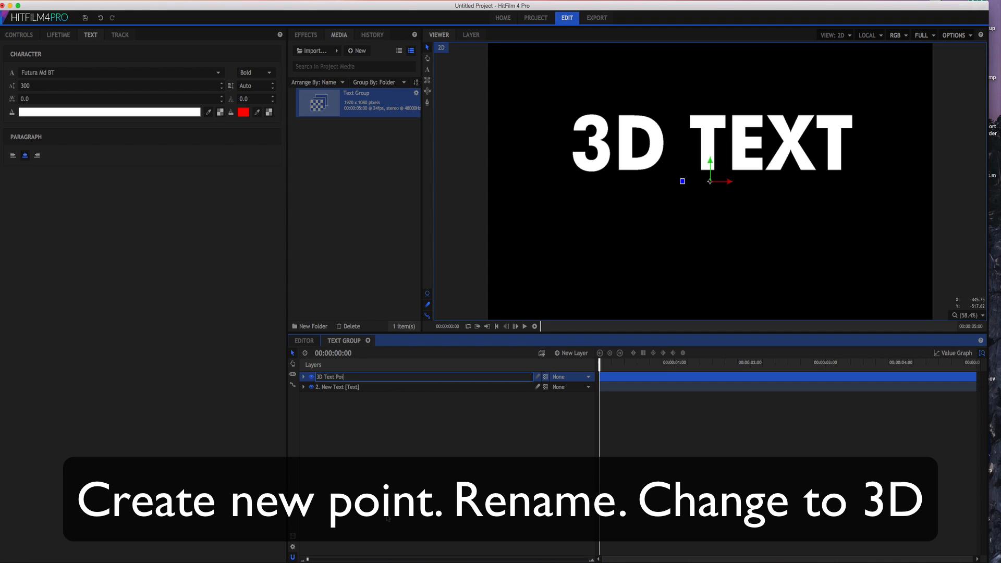
{"action": "key", "text": "Return"}
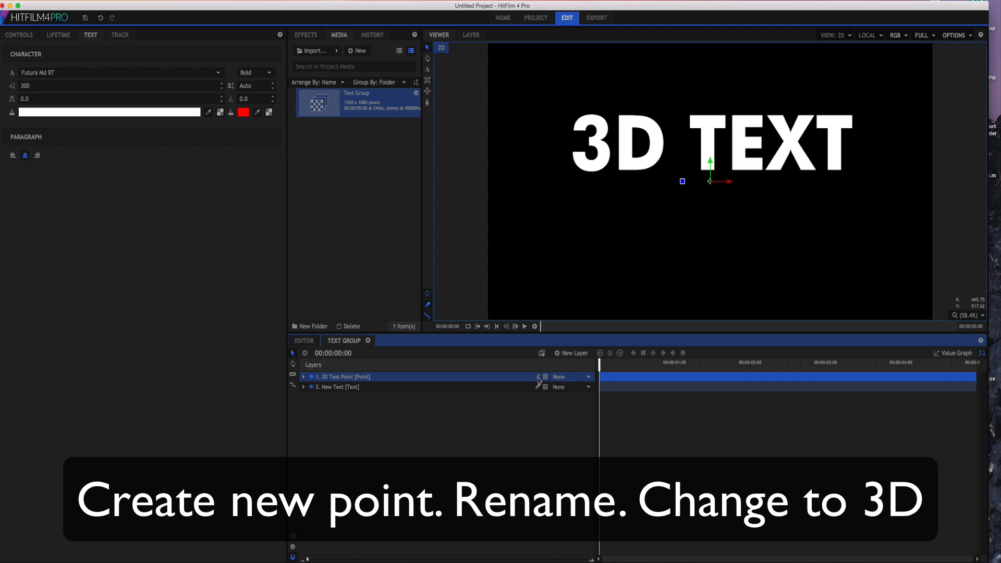
Step: Make the 3D Text Point layer 3D and accept adding a camera layer
{"action": "left_click", "coordinate": [572, 376]}
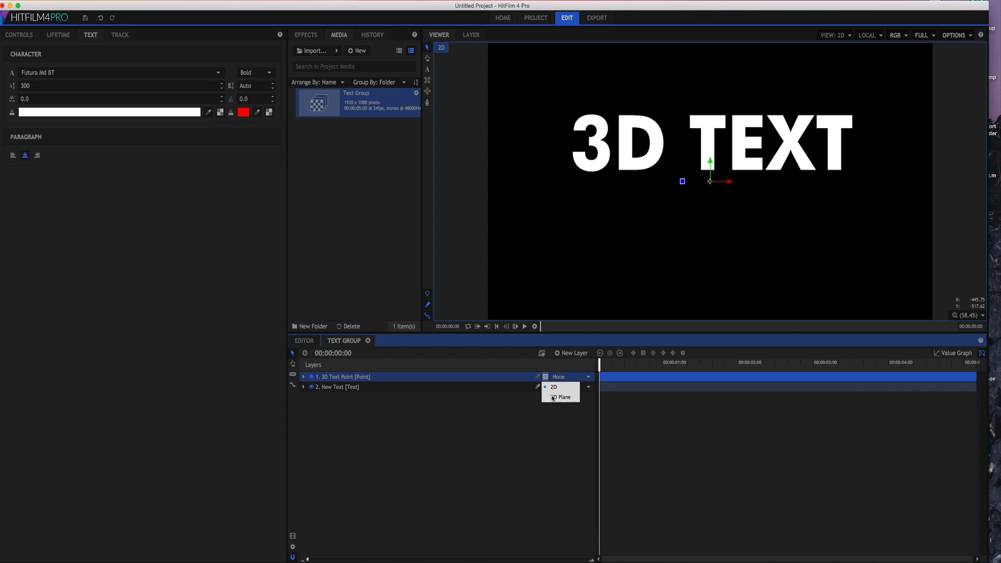
{"action": "left_click", "coordinate": [563, 397]}
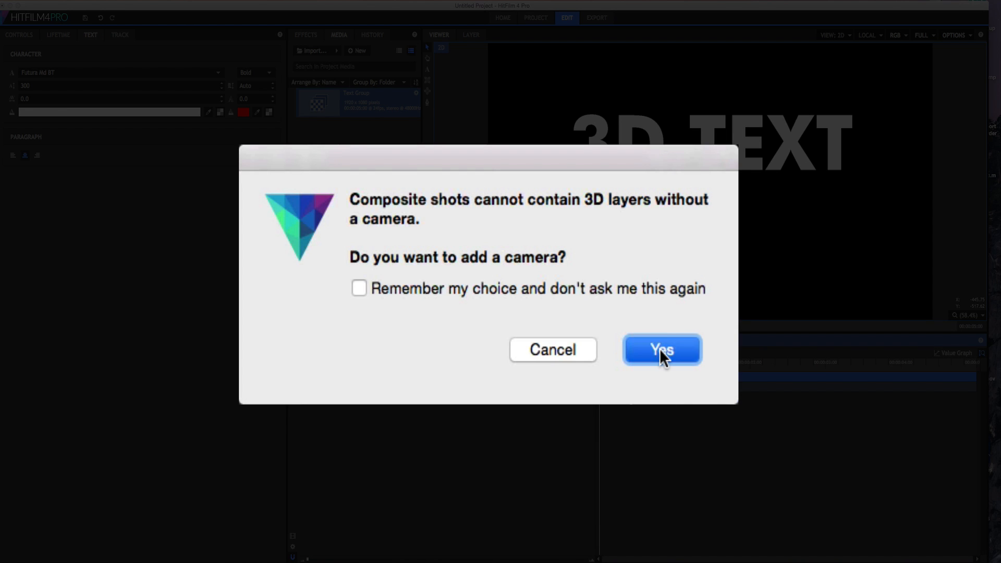
{"action": "left_click", "coordinate": [663, 349]}
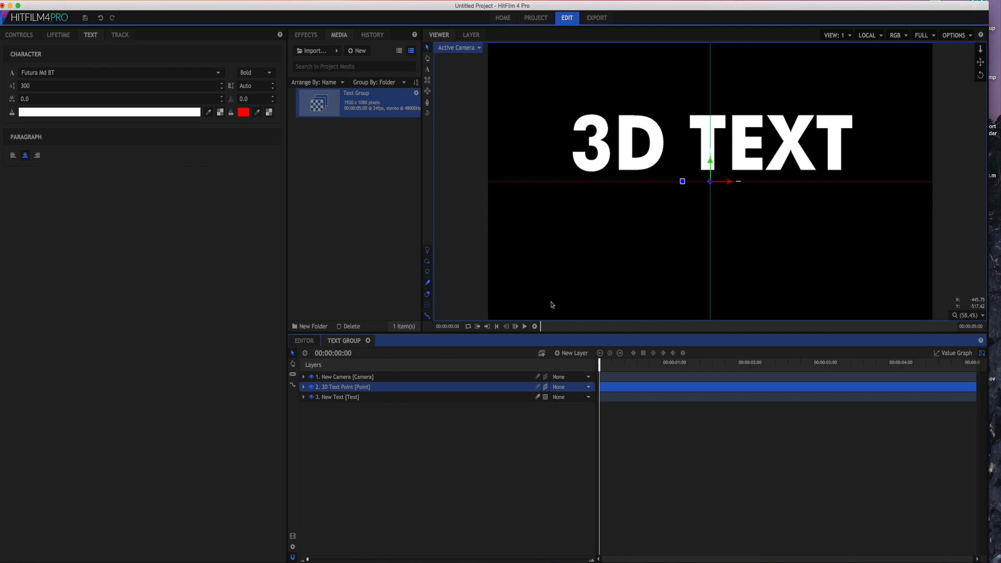
{"action": "mouse_move", "coordinate": [559, 327]}
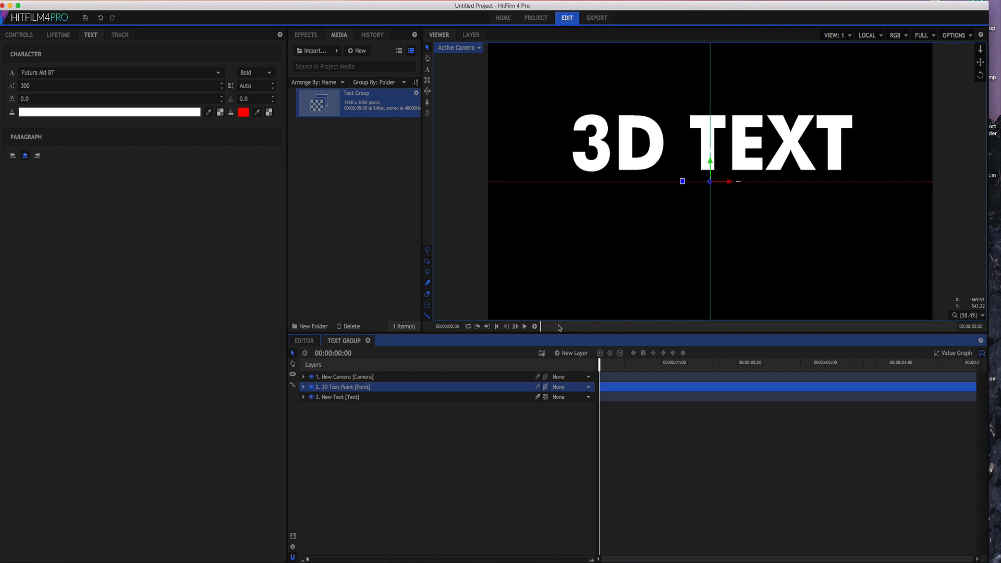
{"action": "left_click", "coordinate": [571, 354]}
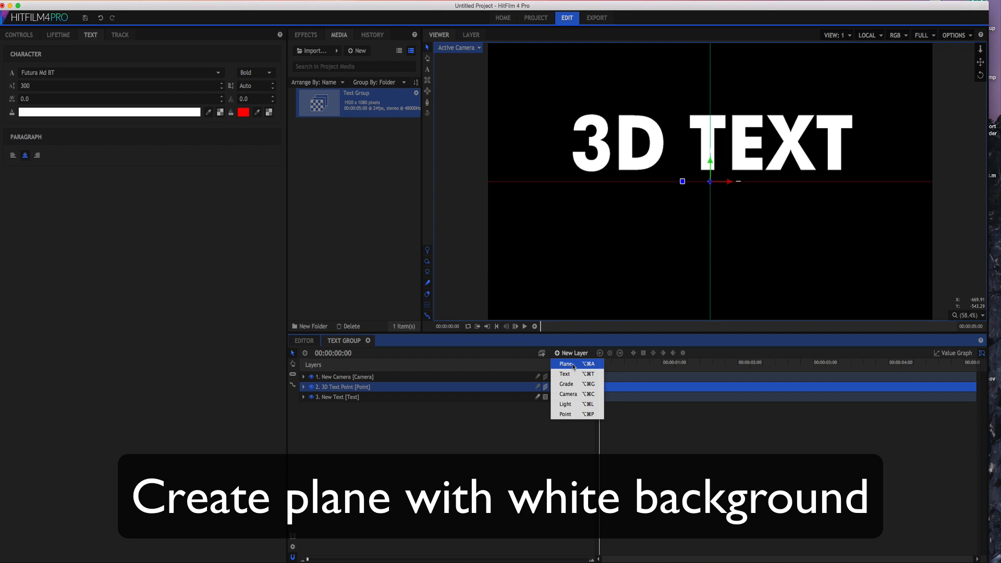
Step: Add a white 1920×1080 plane layer named 'Extrusion Plane'
{"action": "left_click", "coordinate": [567, 364]}
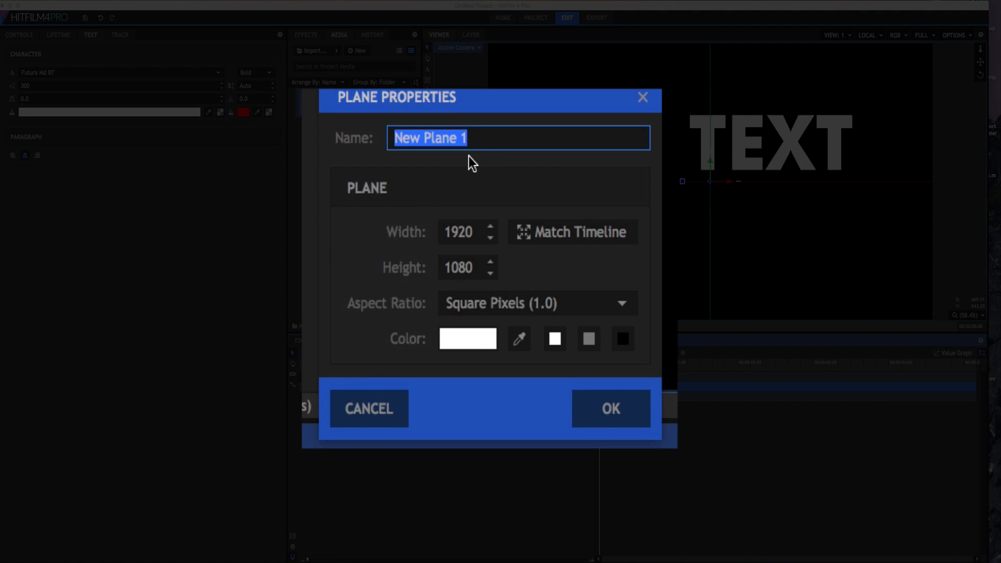
{"action": "mouse_move", "coordinate": [379, 141]}
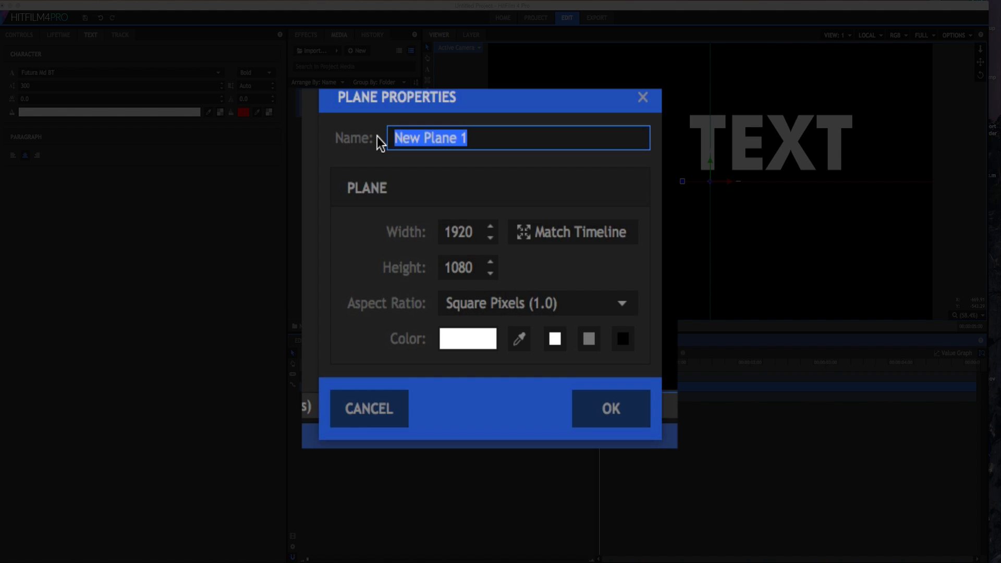
{"action": "type", "text": "Extrus"}
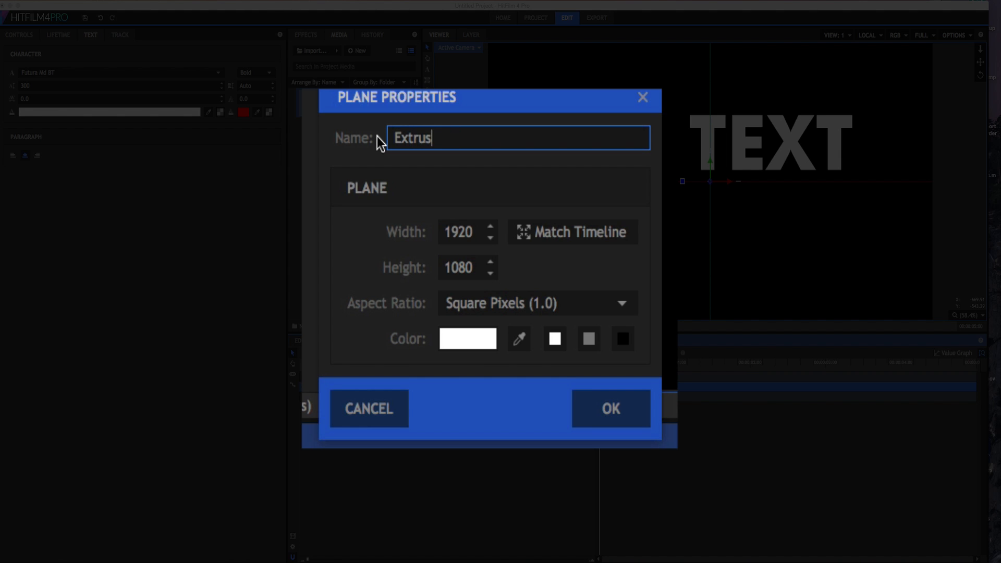
{"action": "type", "text": "ion Pla"}
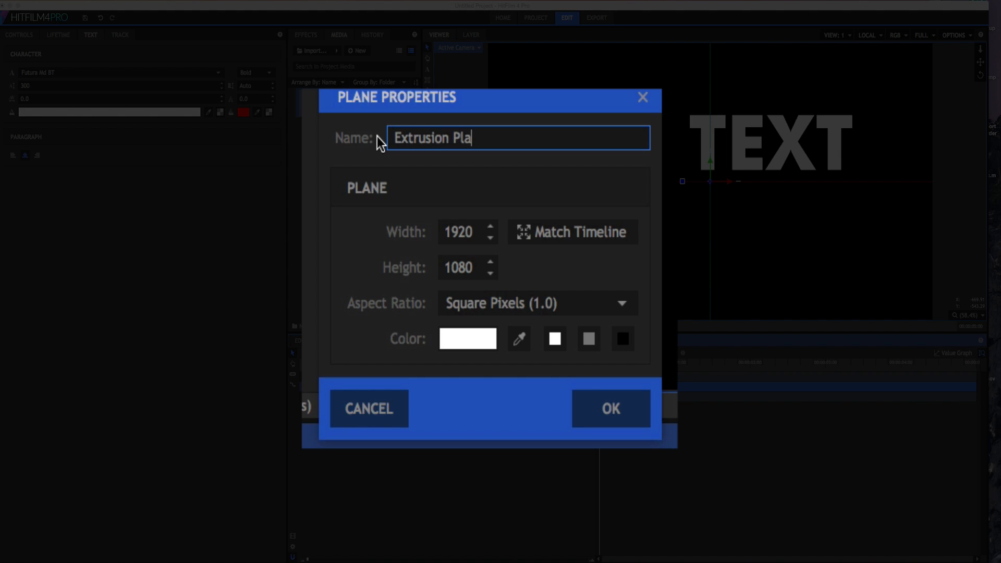
{"action": "type", "text": "ne"}
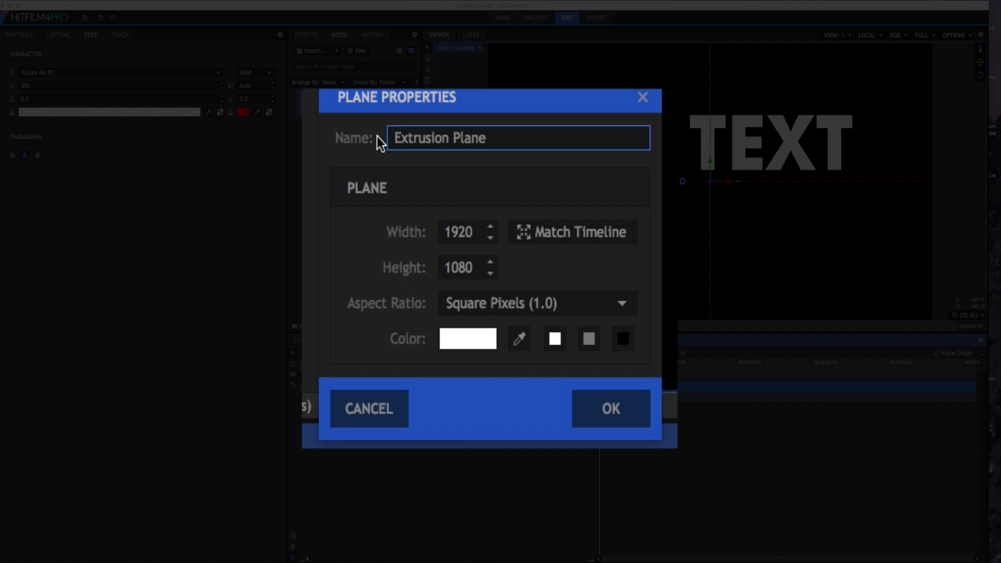
{"action": "left_click", "coordinate": [610, 409]}
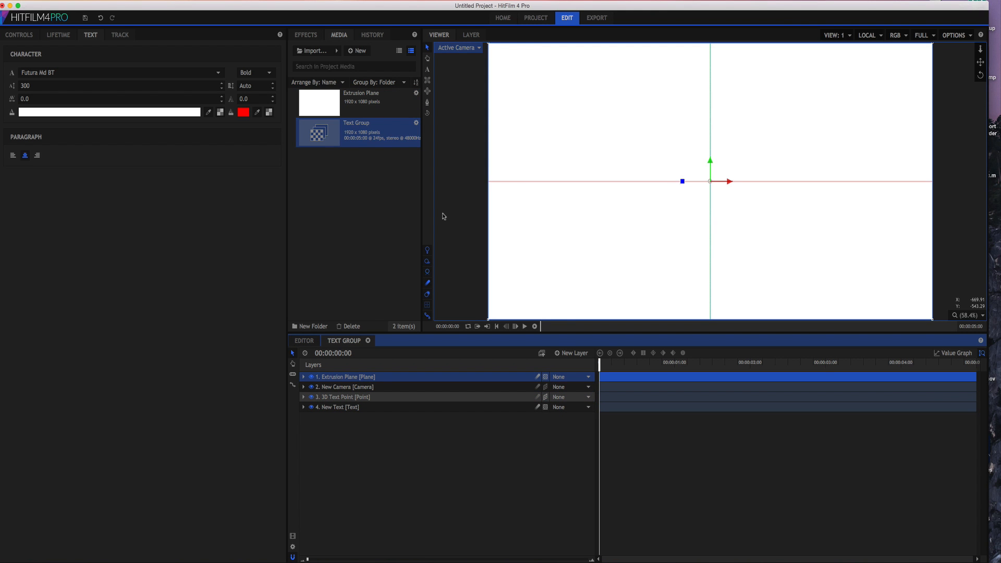
Step: Add the Set Matte effect from the Effects library to the Extrusion Plane layer
{"action": "left_click", "coordinate": [306, 34]}
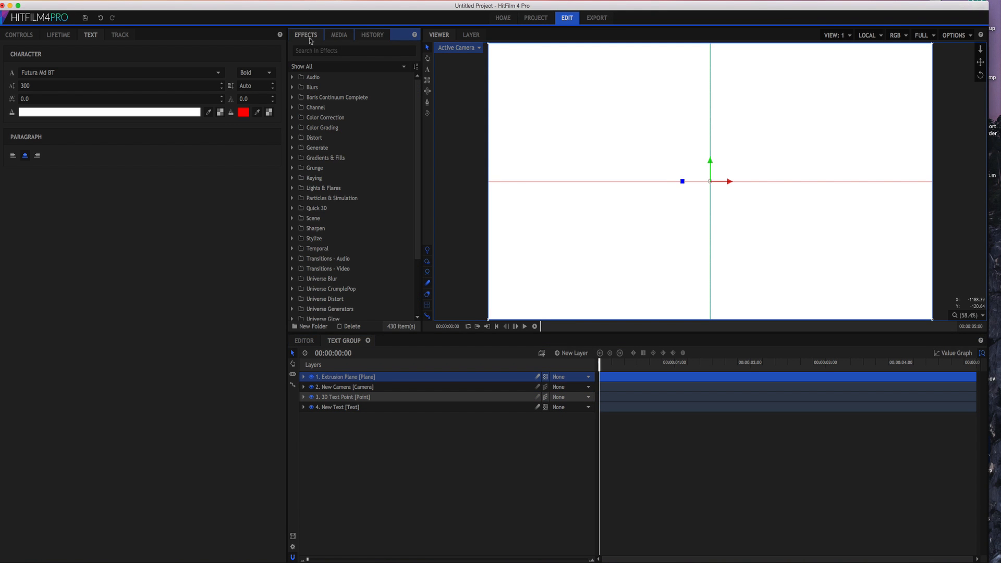
{"action": "type", "text": "set"}
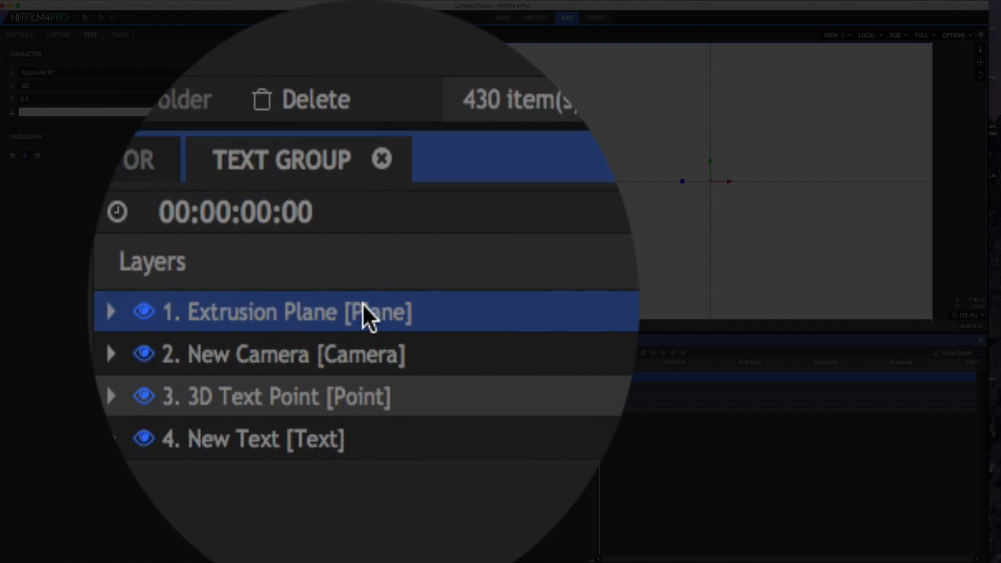
{"action": "left_click", "coordinate": [110, 312]}
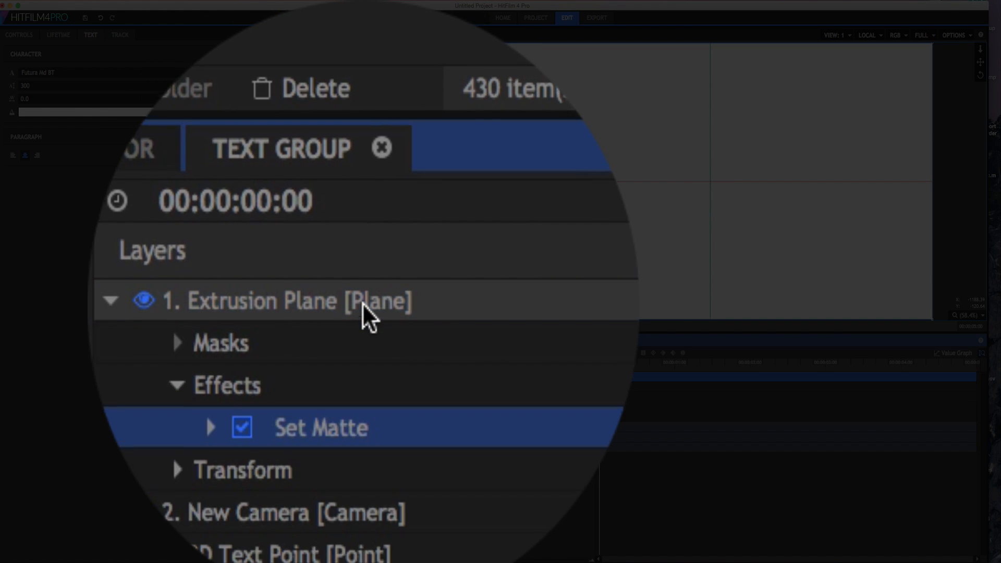
{"action": "type", "text": "set"}
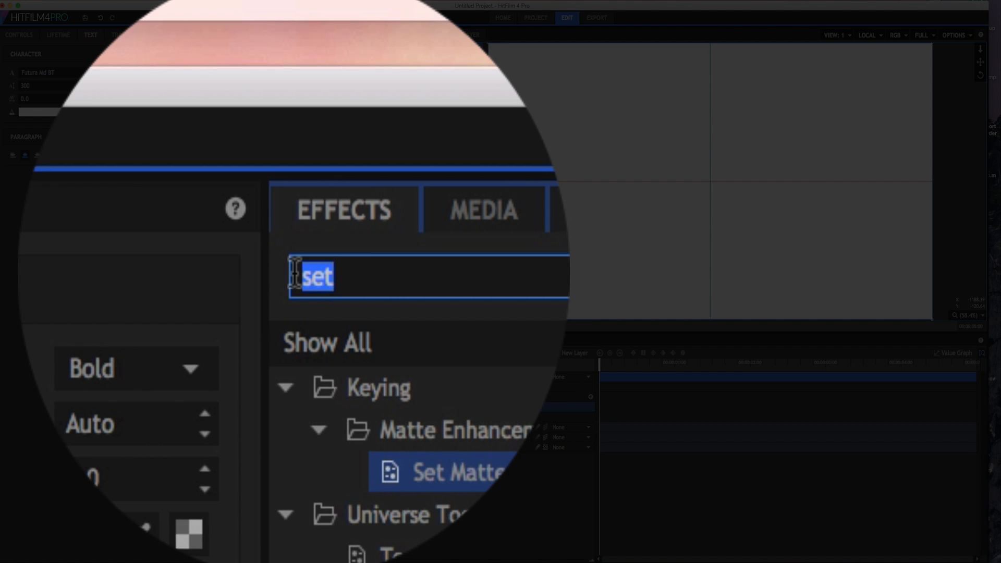
Step: Add the 3D Extrusion effect to the Extrusion Plane layer
{"action": "type", "text": "3"}
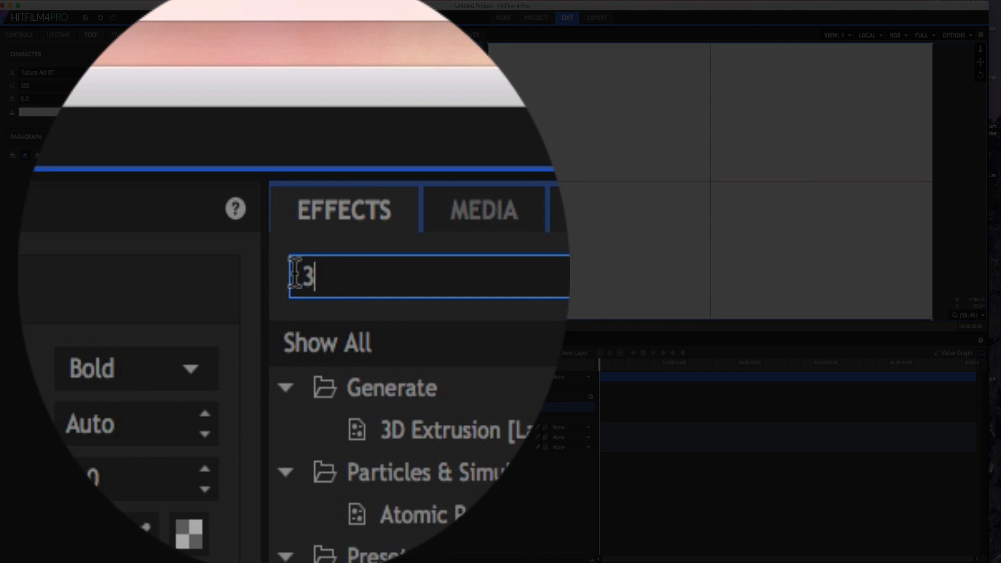
{"action": "type", "text": "d"}
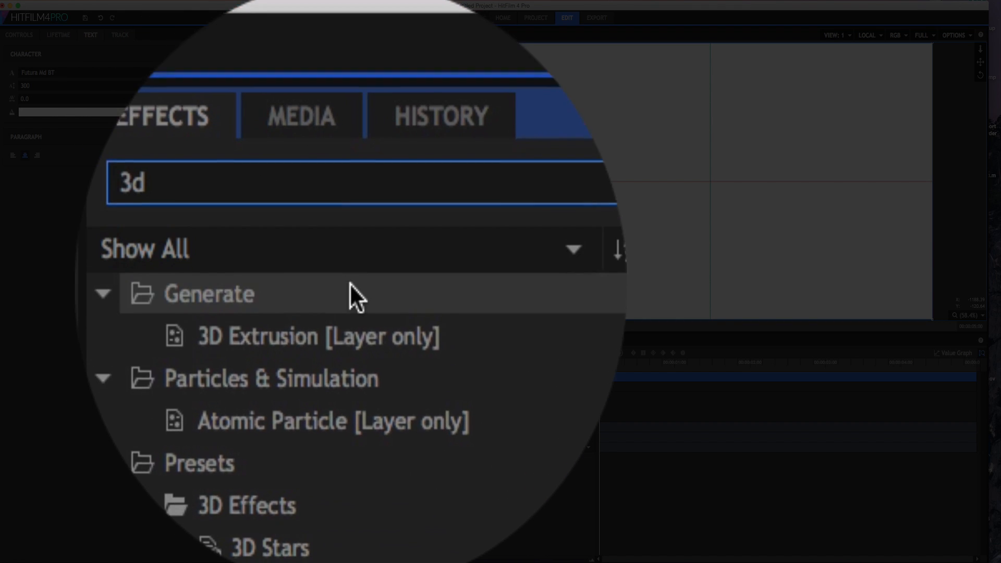
{"action": "left_click", "coordinate": [317, 337]}
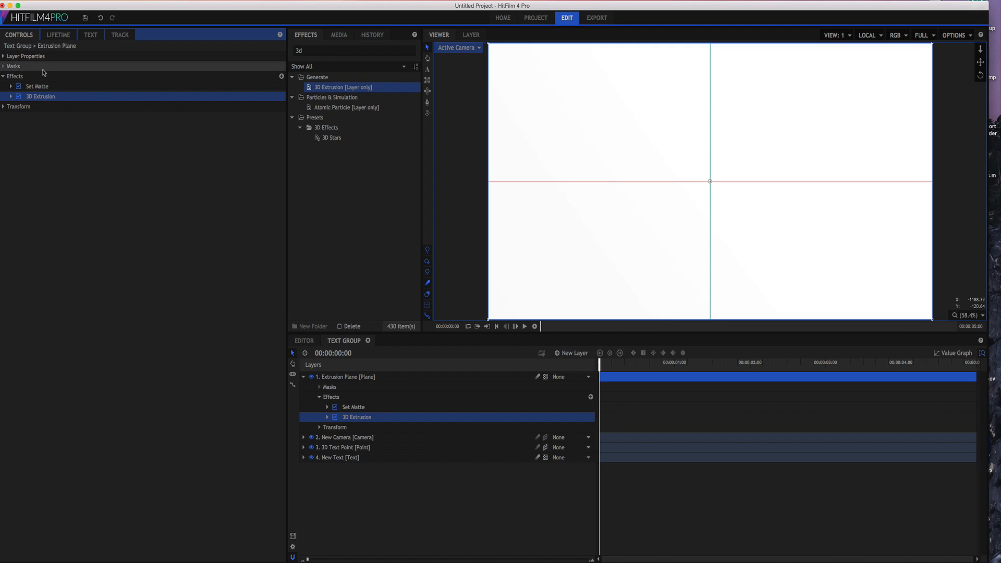
Step: Move Extrusion Plane below New Text, hide New Text, and expand Set Matte's settings
{"action": "left_click", "coordinate": [303, 377]}
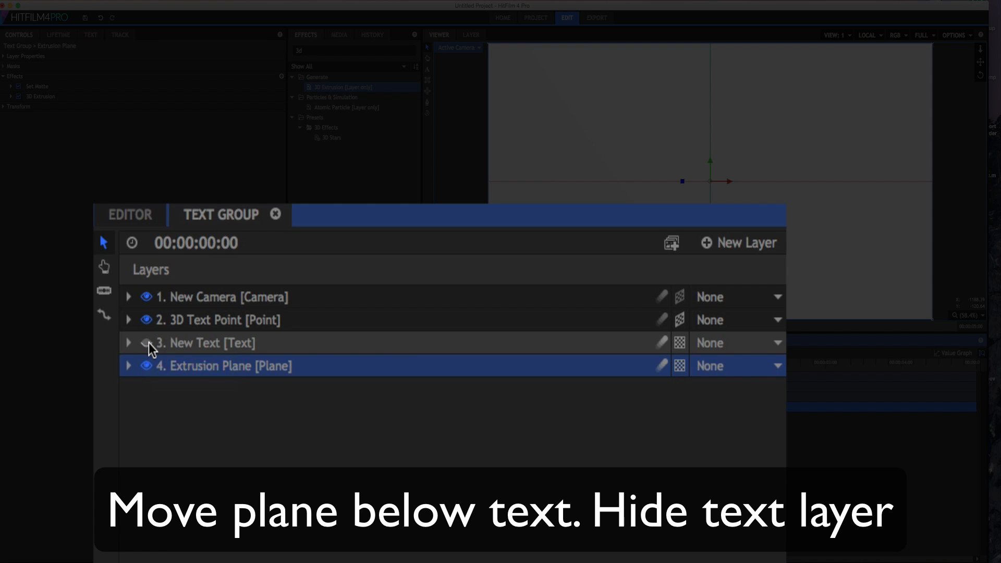
{"action": "left_click", "coordinate": [146, 344]}
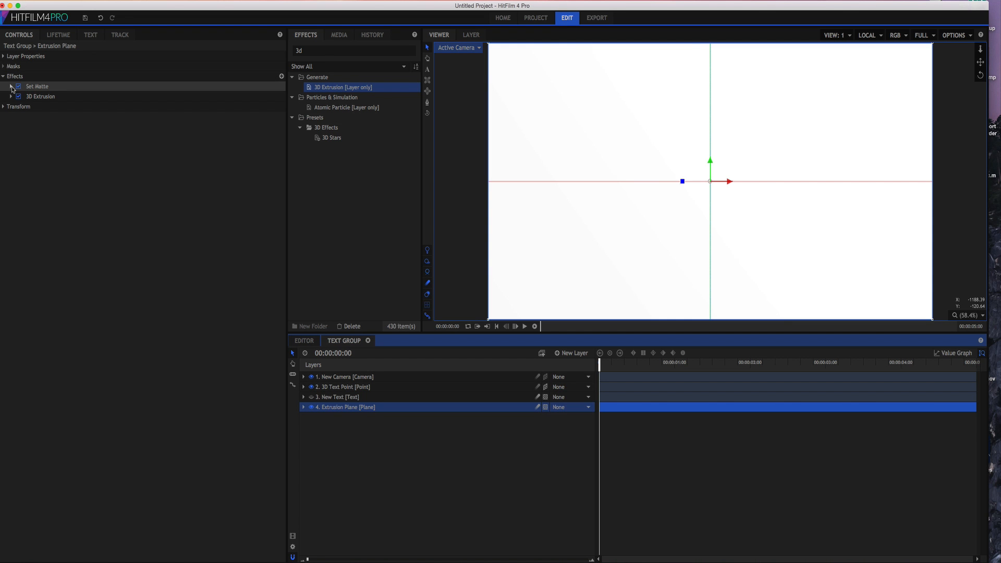
{"action": "left_click", "coordinate": [11, 87]}
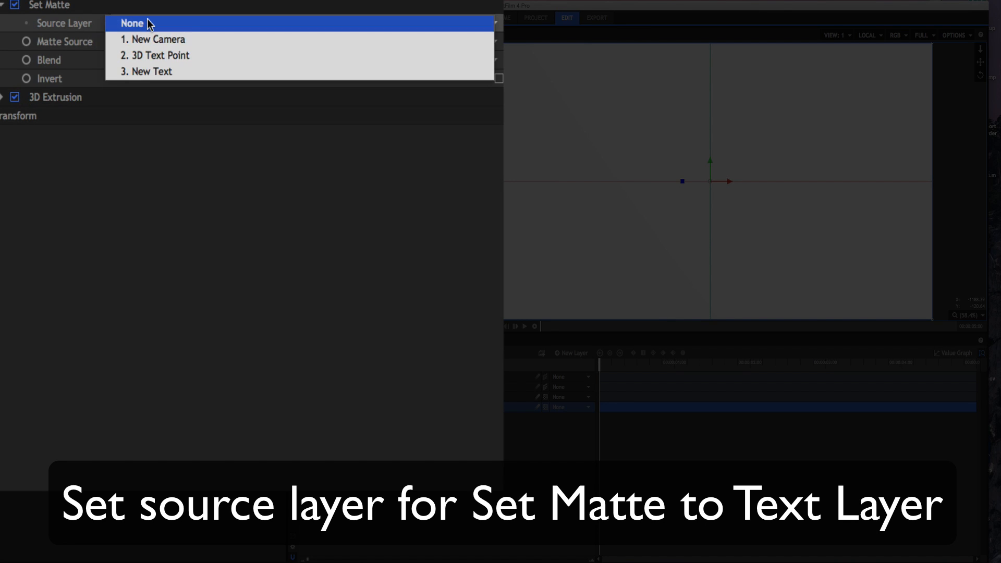
{"action": "mouse_move", "coordinate": [164, 71]}
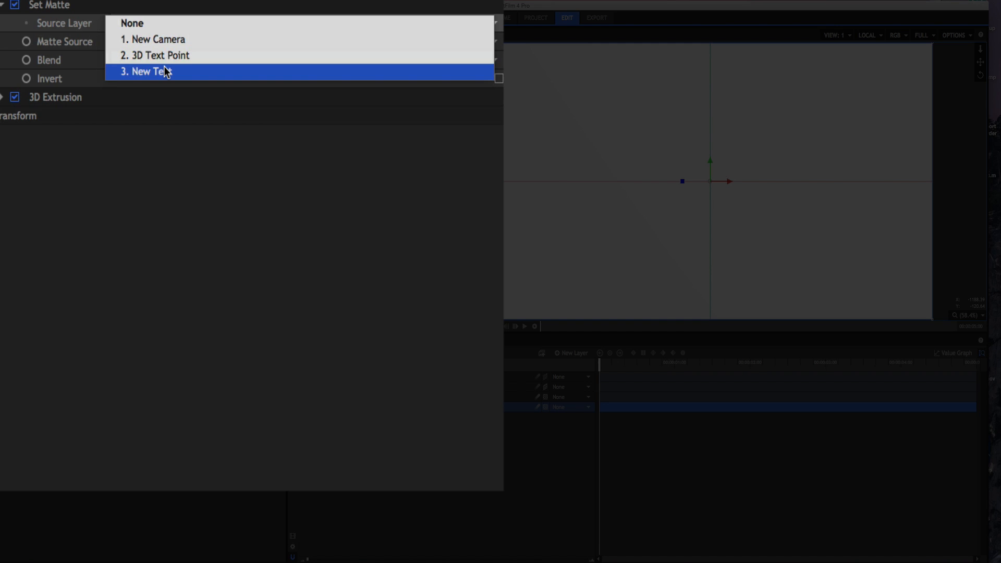
Step: Set the Set Matte Source Layer to '3. New Text' so 3D TEXT appears on black
{"action": "left_click", "coordinate": [143, 71]}
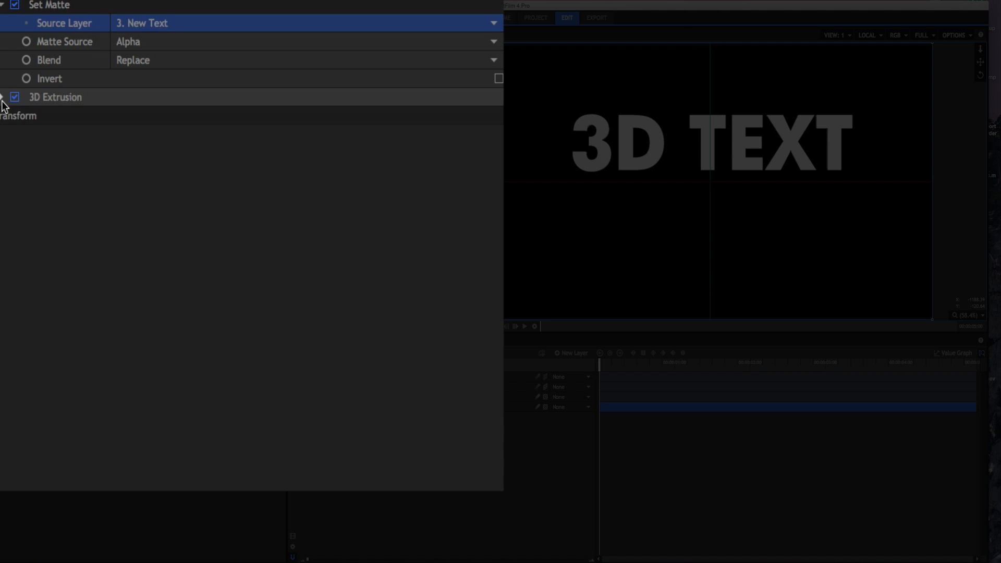
Step: Set the 3D Extrusion Position's Transform From to '2. 3D Text Point', revealing its Rotation settings
{"action": "left_click", "coordinate": [4, 97]}
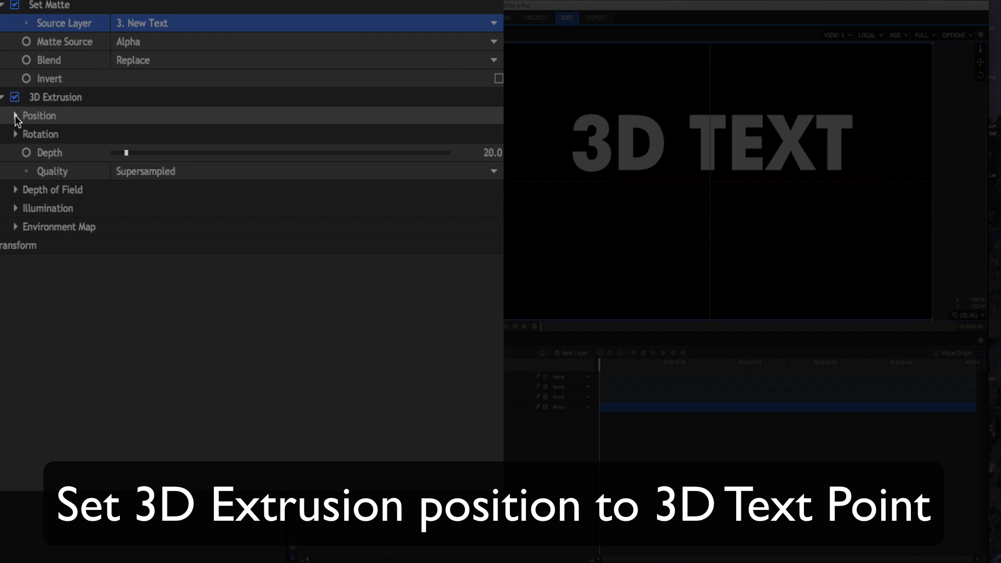
{"action": "left_click", "coordinate": [15, 116]}
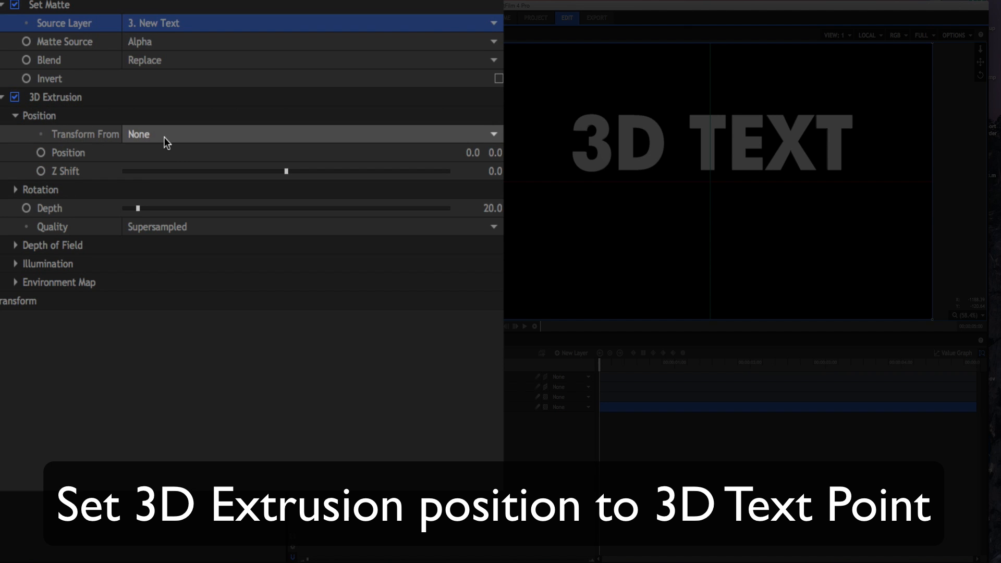
{"action": "left_click", "coordinate": [313, 135]}
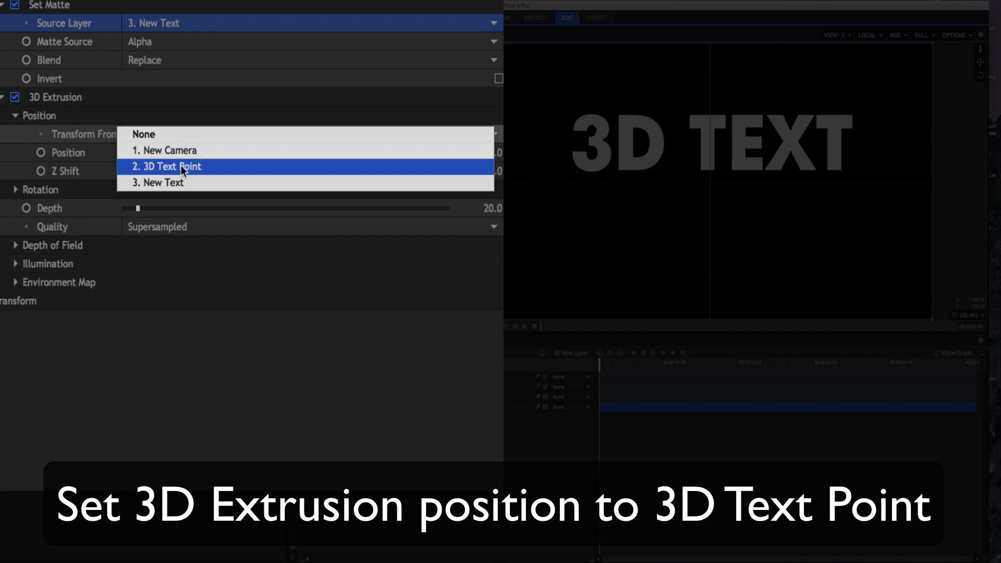
{"action": "left_click", "coordinate": [167, 167]}
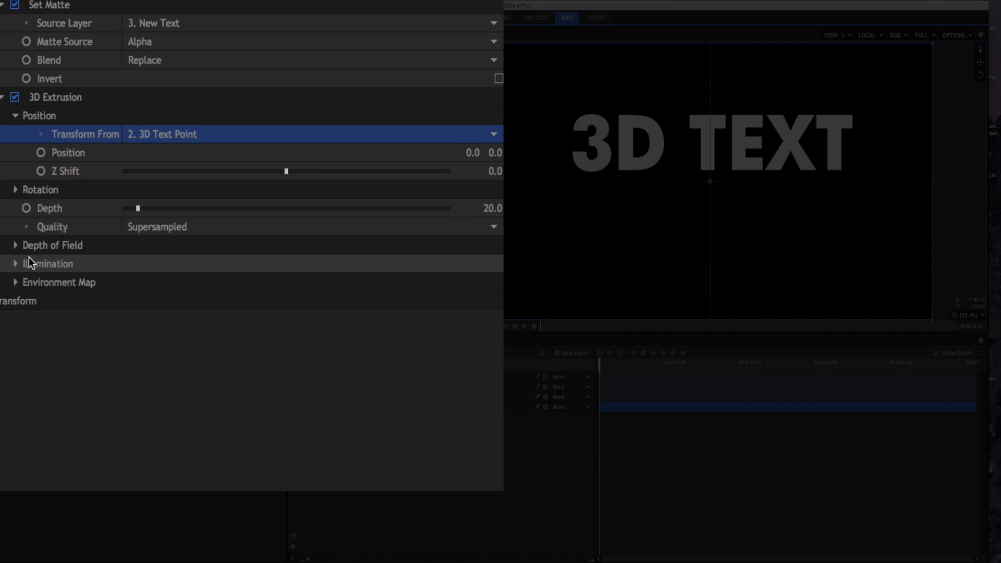
{"action": "mouse_move", "coordinate": [9, 141]}
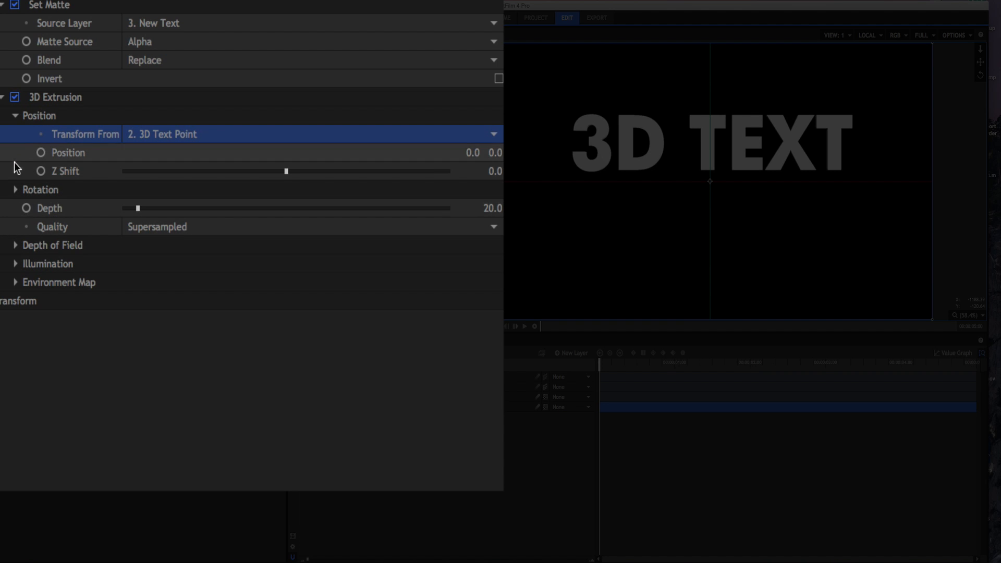
{"action": "mouse_move", "coordinate": [15, 189]}
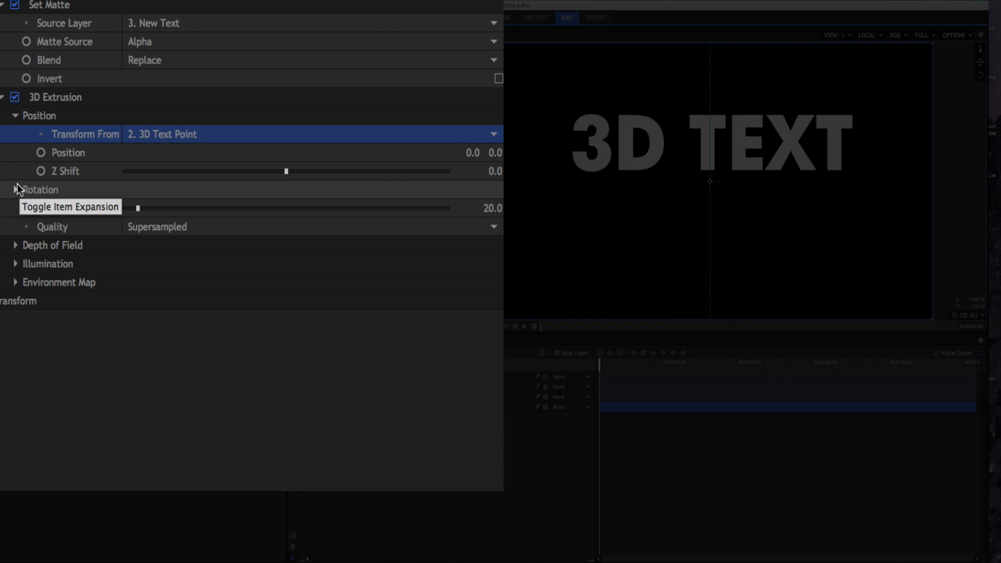
{"action": "left_click", "coordinate": [13, 190]}
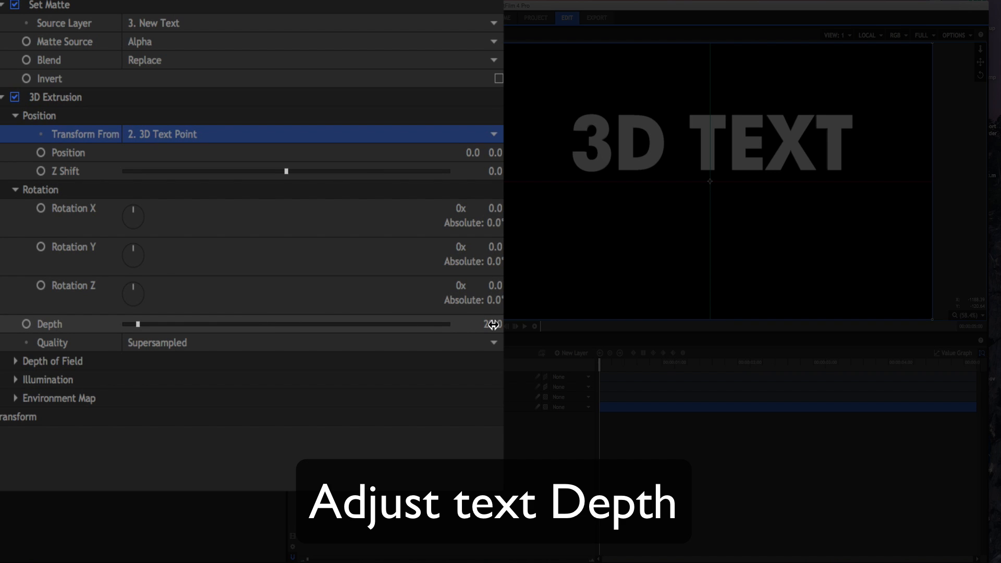
Step: Enter 95 as the 3D Extrusion depth, then select the 3D Text Point layer
{"action": "double_click", "coordinate": [487, 324]}
{"action": "type", "text": "95"}
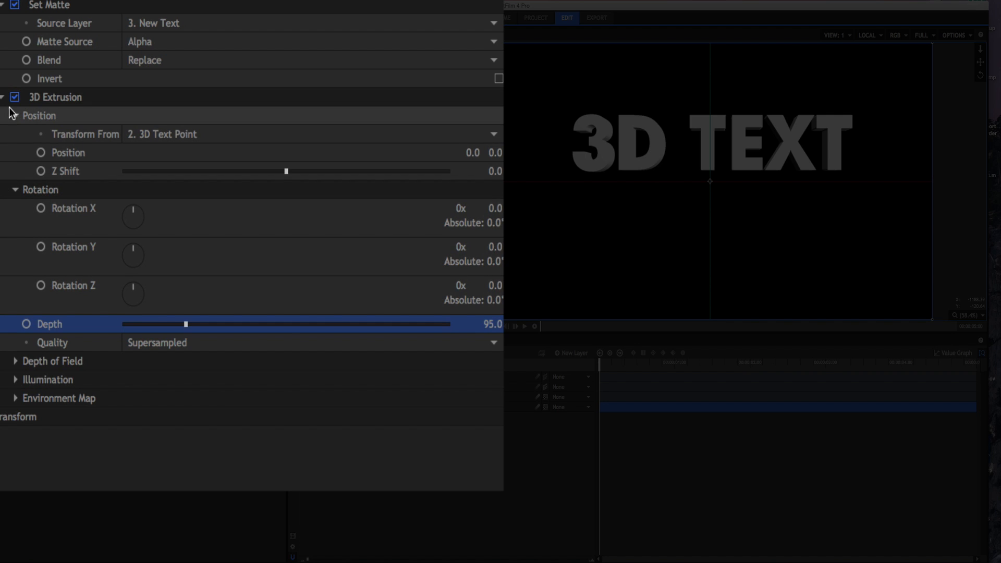
{"action": "mouse_move", "coordinate": [13, 115]}
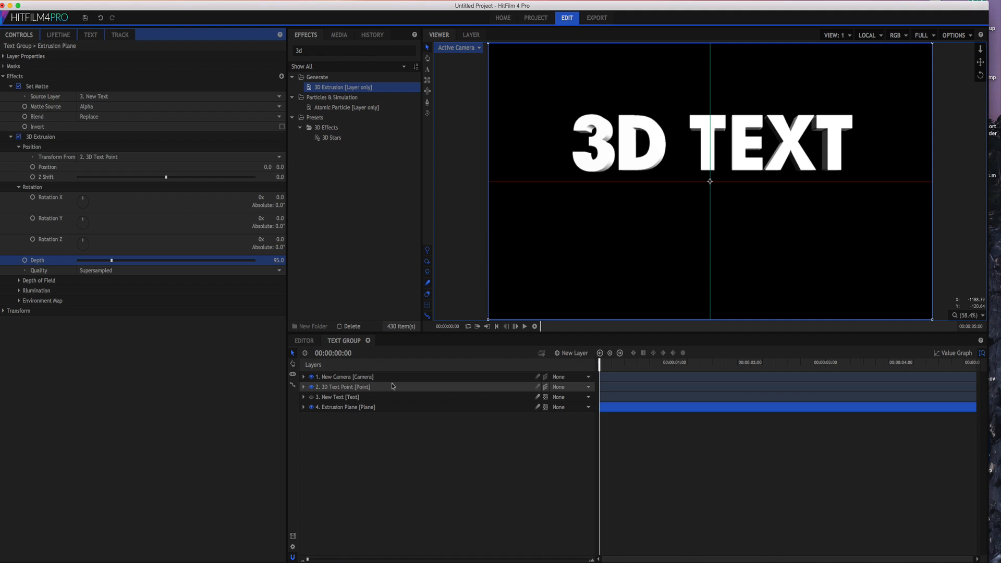
{"action": "left_click", "coordinate": [343, 386]}
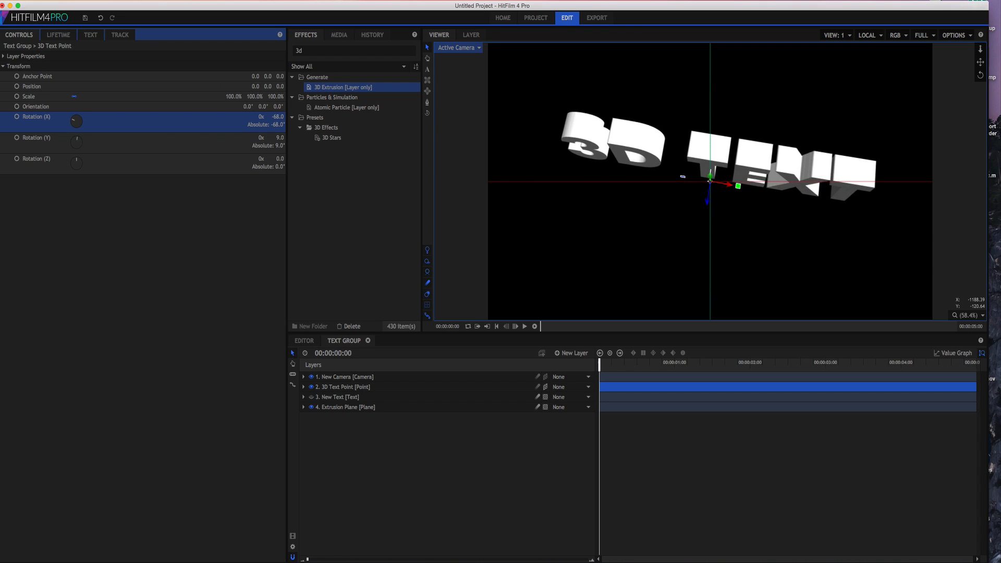
Step: Tilt the extruded text via the 3D Text Point rotation, leaving it face-on, and select New Text
{"action": "left_click_drag", "start_coordinate": [277, 125], "coordinate": [278, 102]}
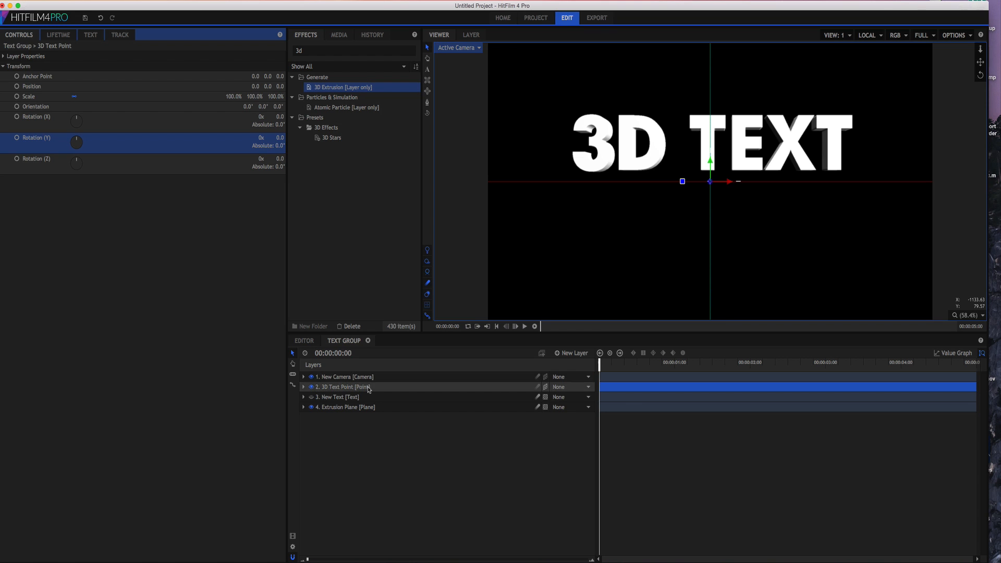
{"action": "left_click", "coordinate": [336, 397]}
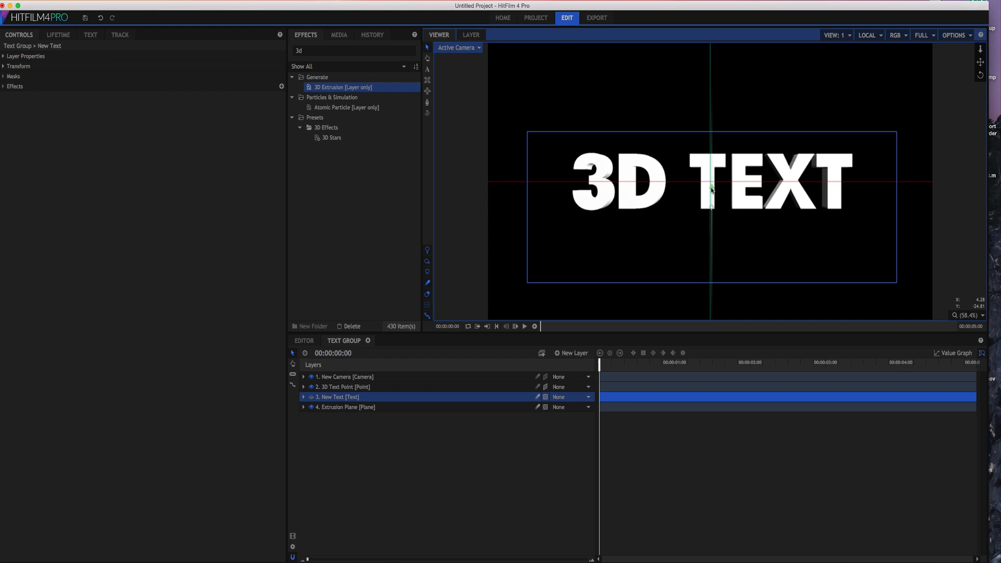
{"action": "left_click", "coordinate": [345, 376]}
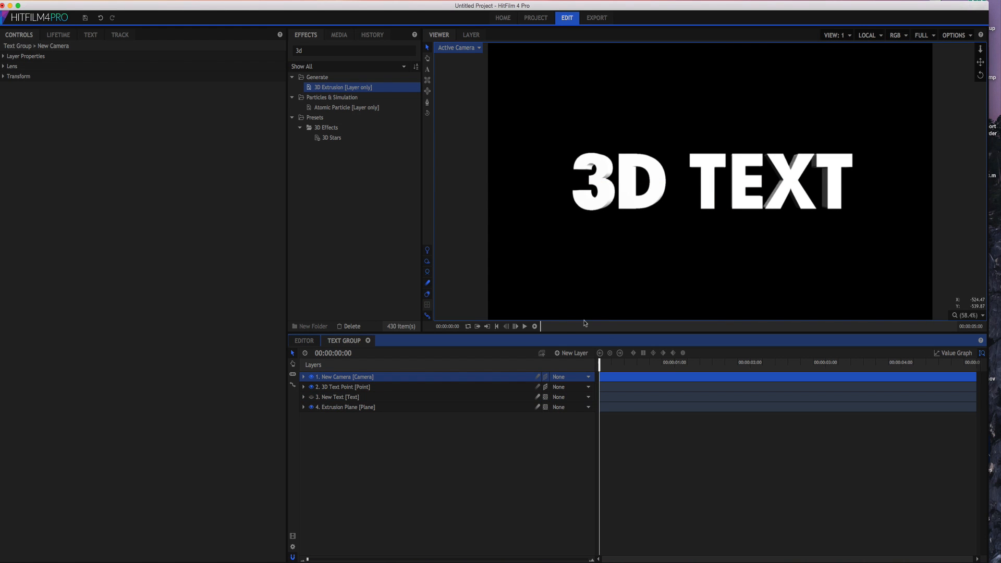
{"action": "left_click", "coordinate": [343, 386]}
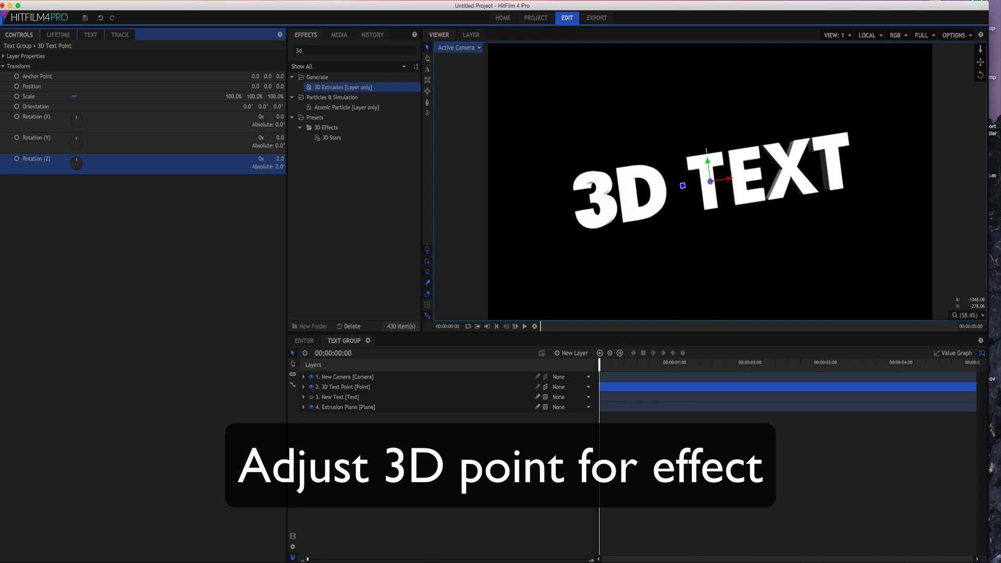
Step: Level the point's Z rotation, test-tilt it on X both ways, and return the text nearly face-on
{"action": "left_click_drag", "start_coordinate": [76, 164], "coordinate": [80, 160]}
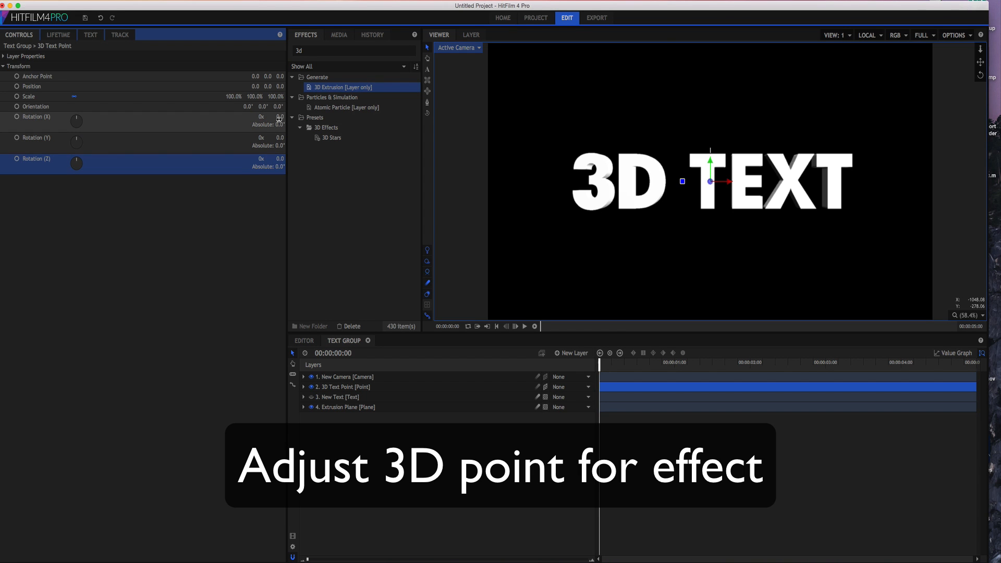
{"action": "left_click_drag", "start_coordinate": [76, 121], "coordinate": [84, 121]}
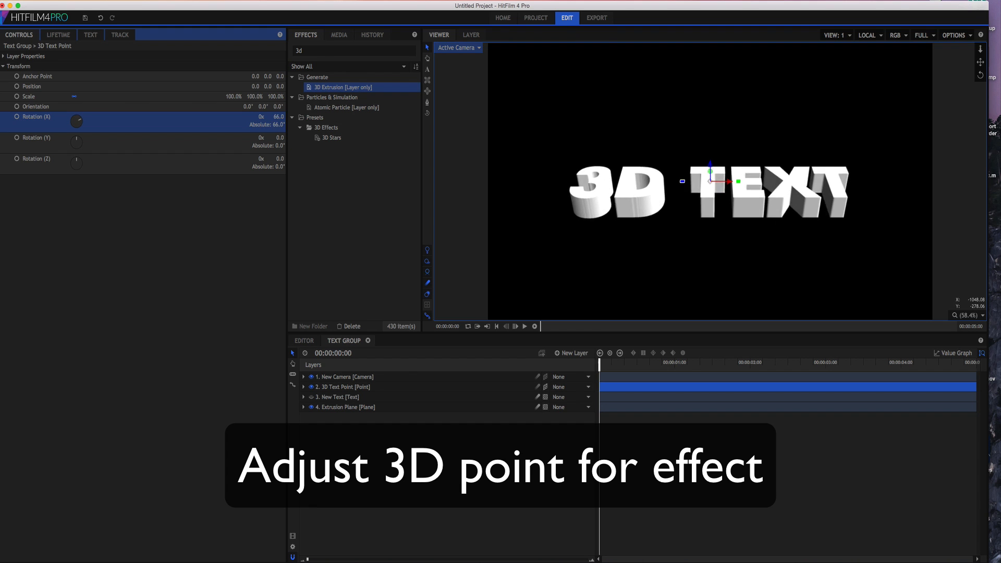
{"action": "left_click_drag", "start_coordinate": [77, 121], "coordinate": [76, 124]}
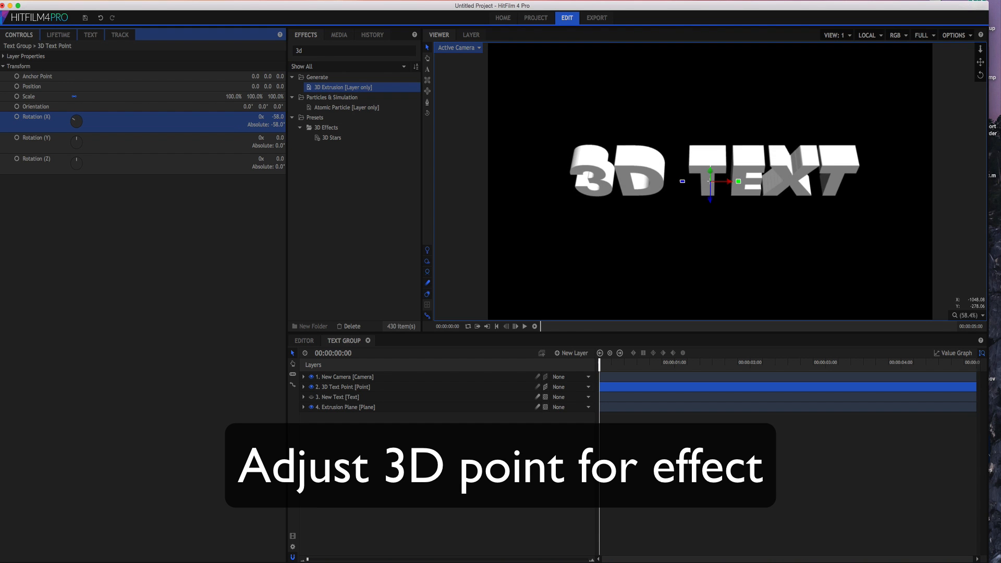
{"action": "left_click_drag", "start_coordinate": [277, 116], "coordinate": [278, 115]}
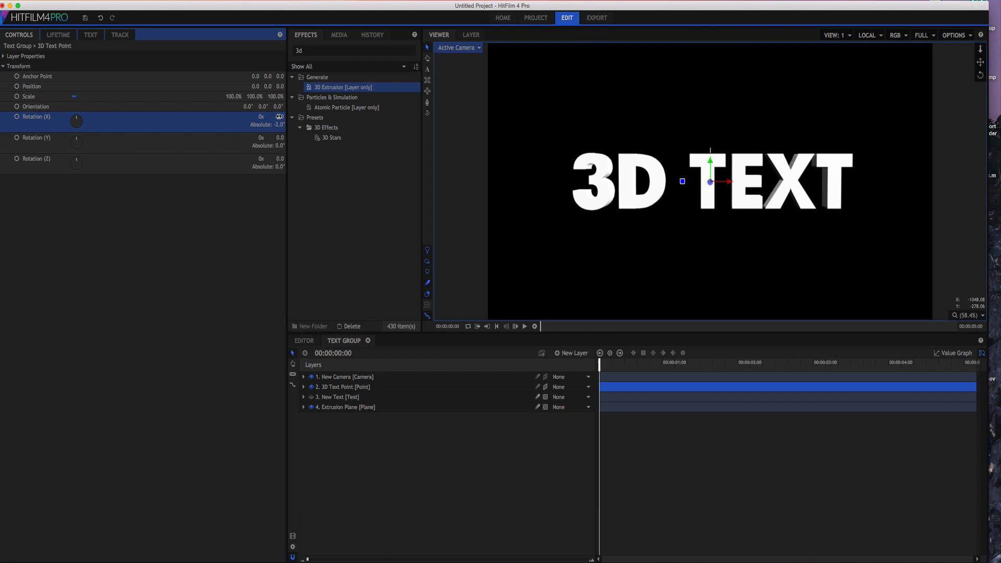